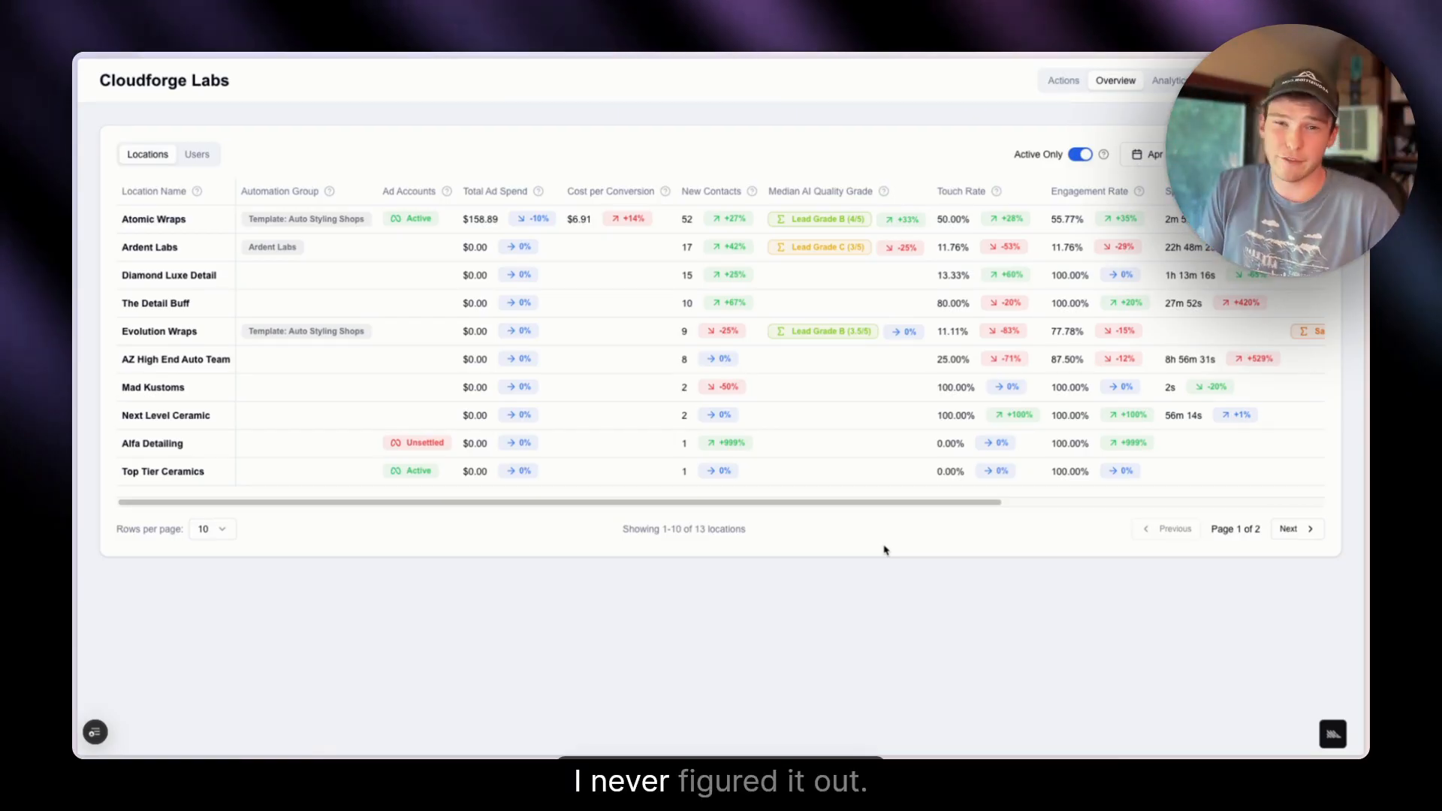
mouse_move(852, 452)
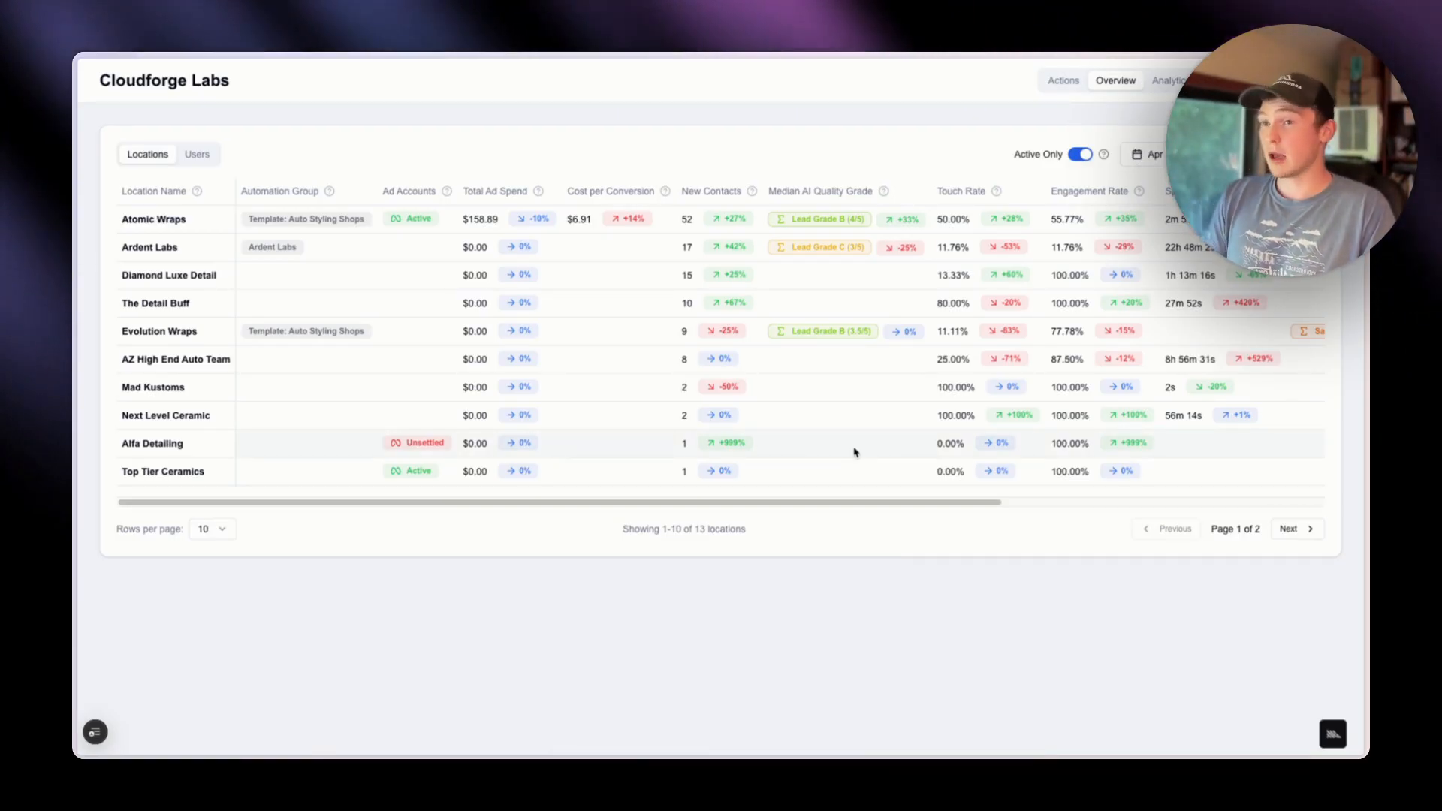
mouse_move(802, 373)
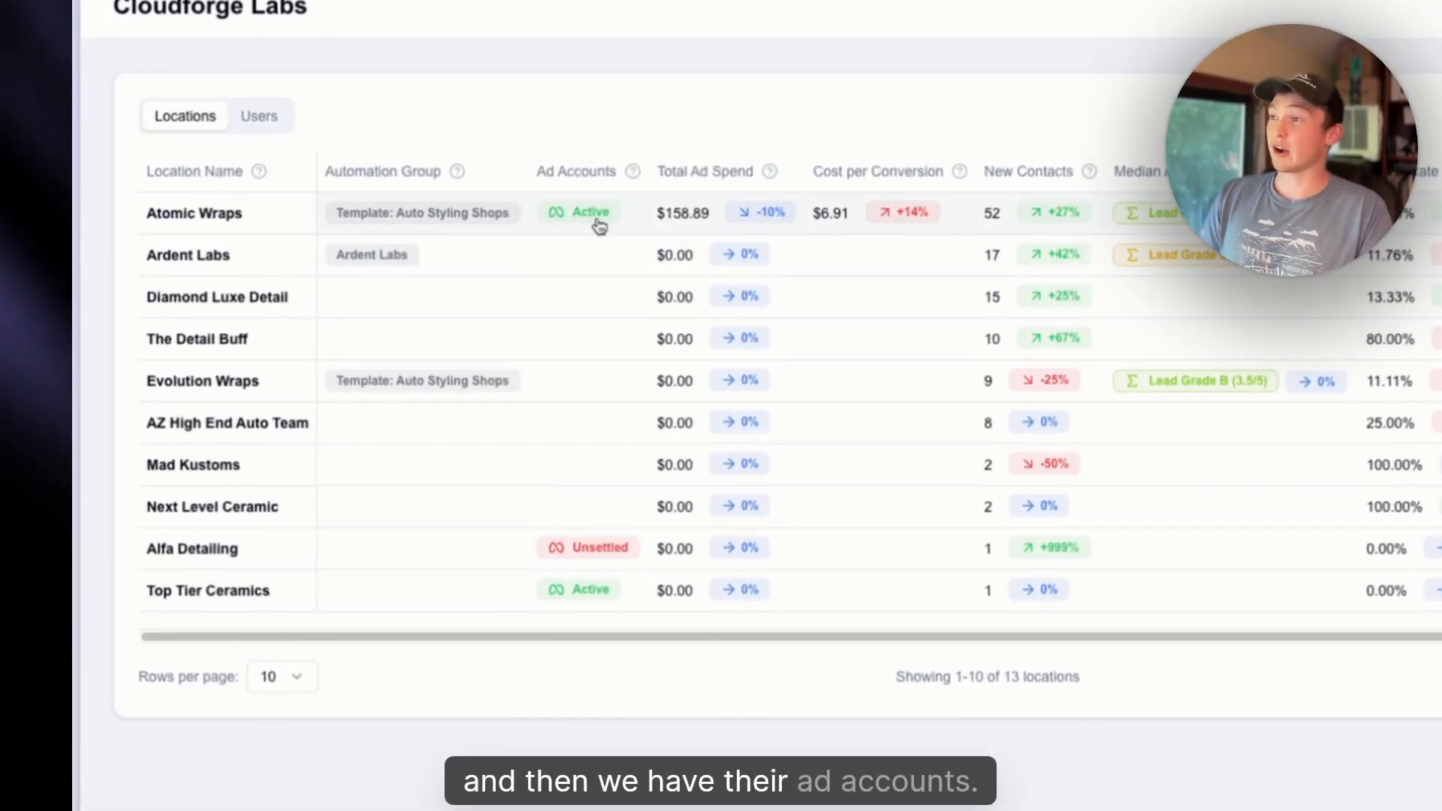
mouse_move(606, 294)
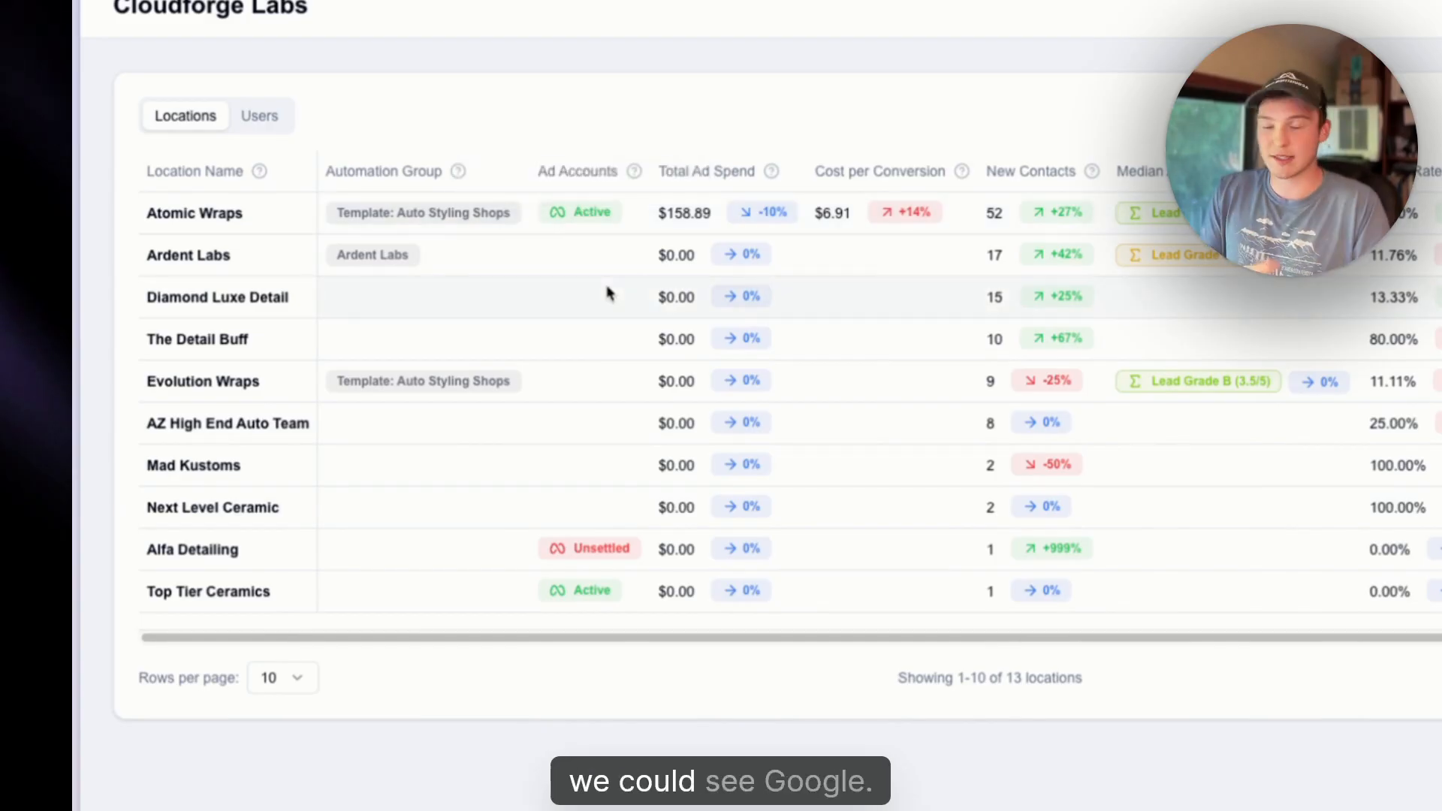
mouse_move(581, 225)
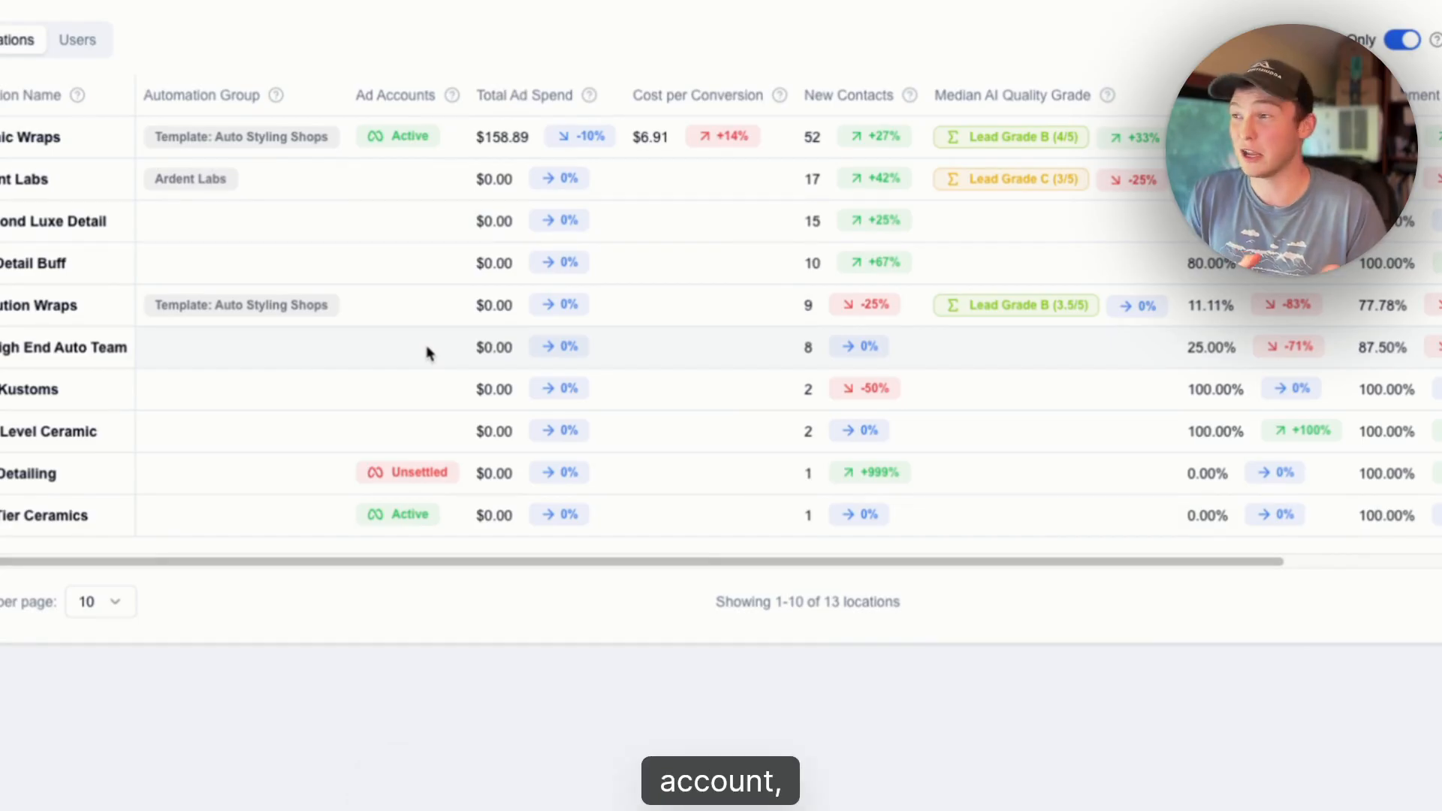
mouse_move(578, 137)
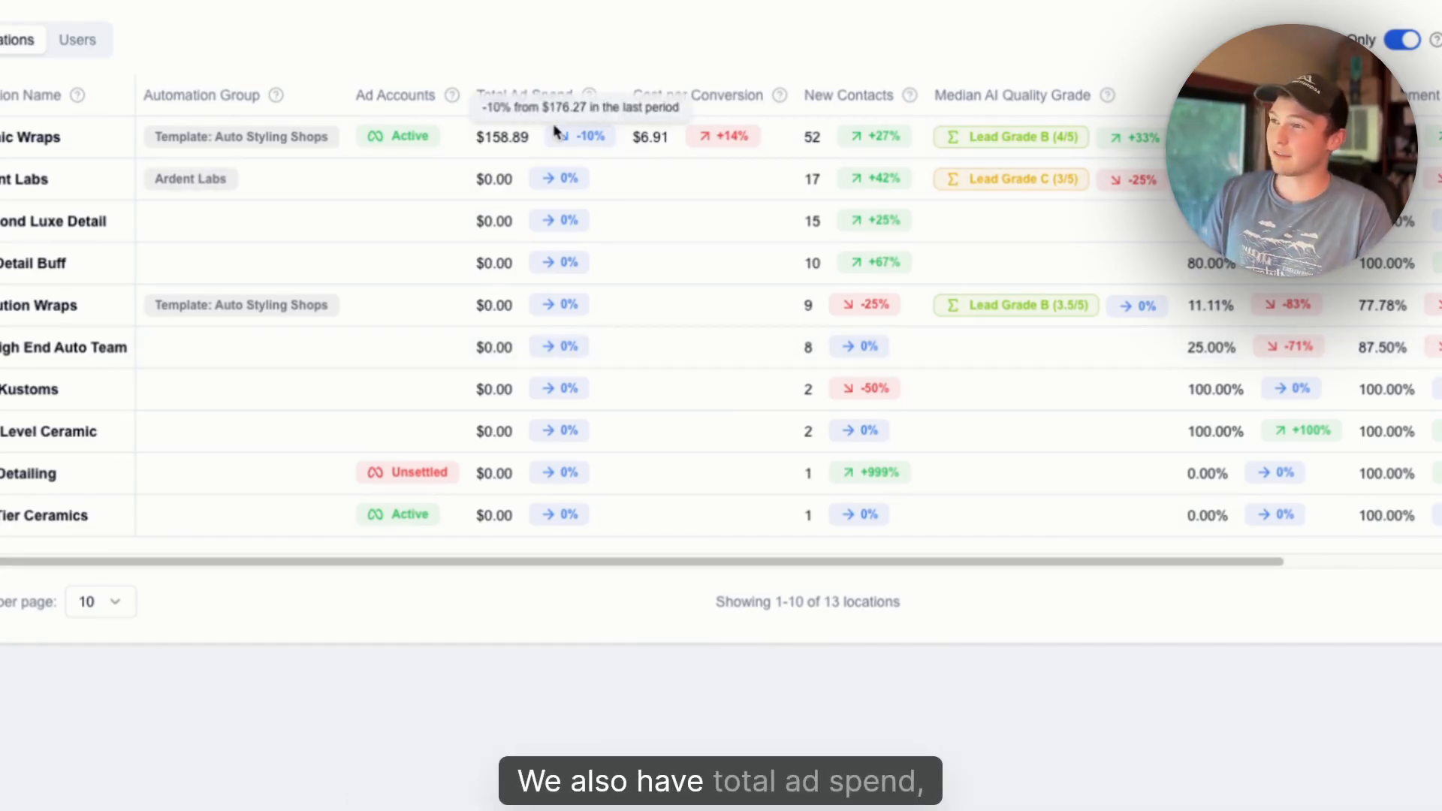
mouse_move(703, 152)
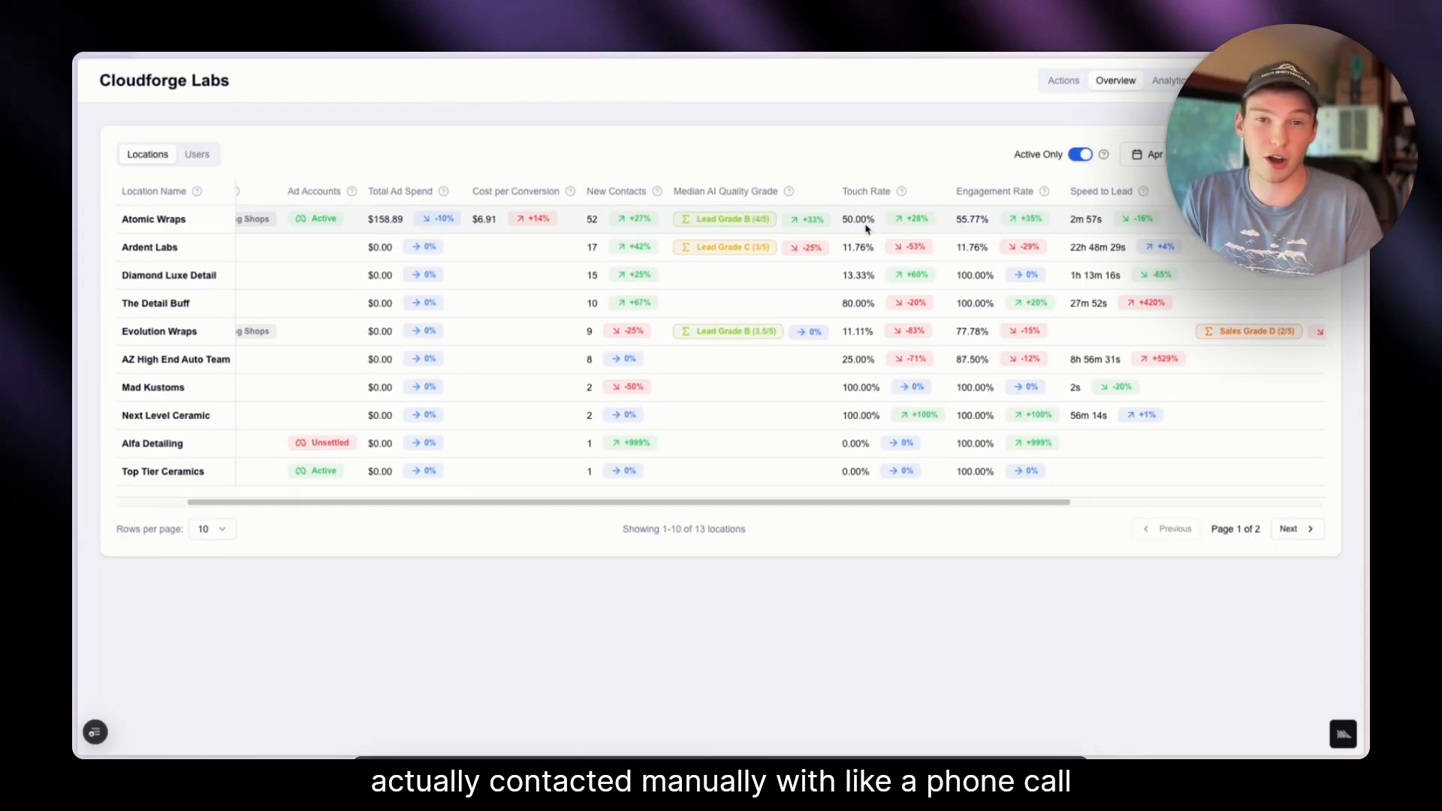
- Switch the Overview to the Users table with per-user contacts, messages, emails and calls
scroll("right", 3)
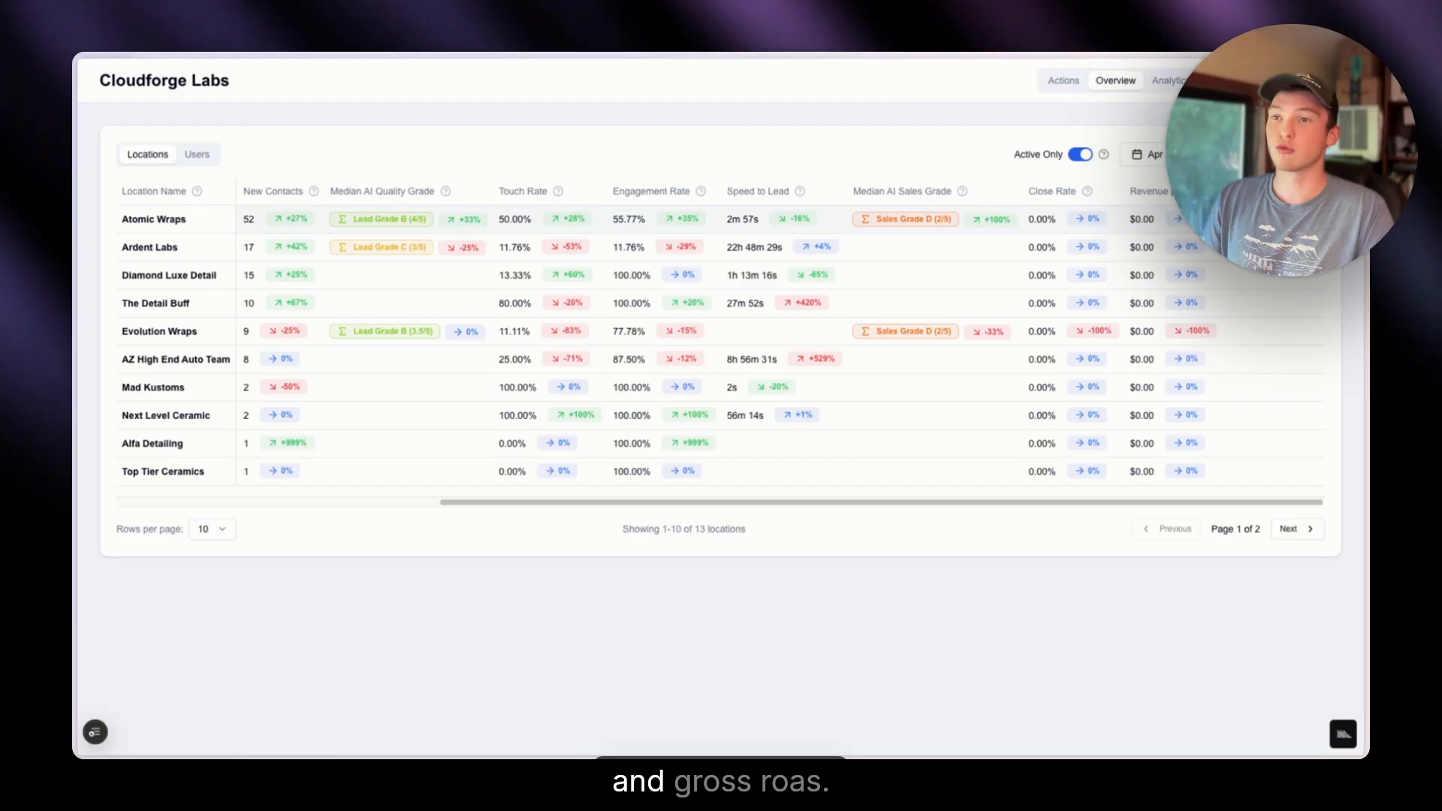
left_click(196, 153)
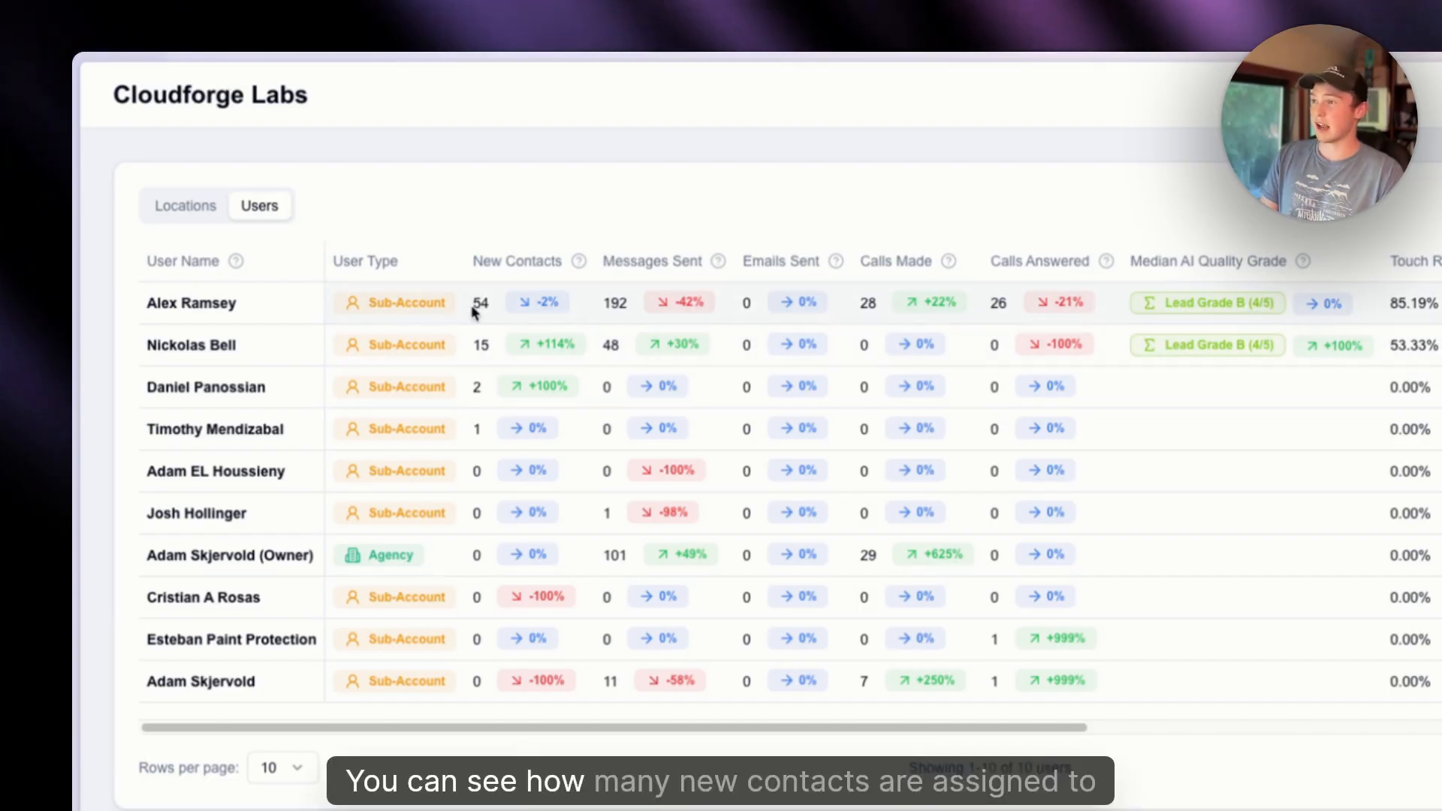
mouse_move(631, 326)
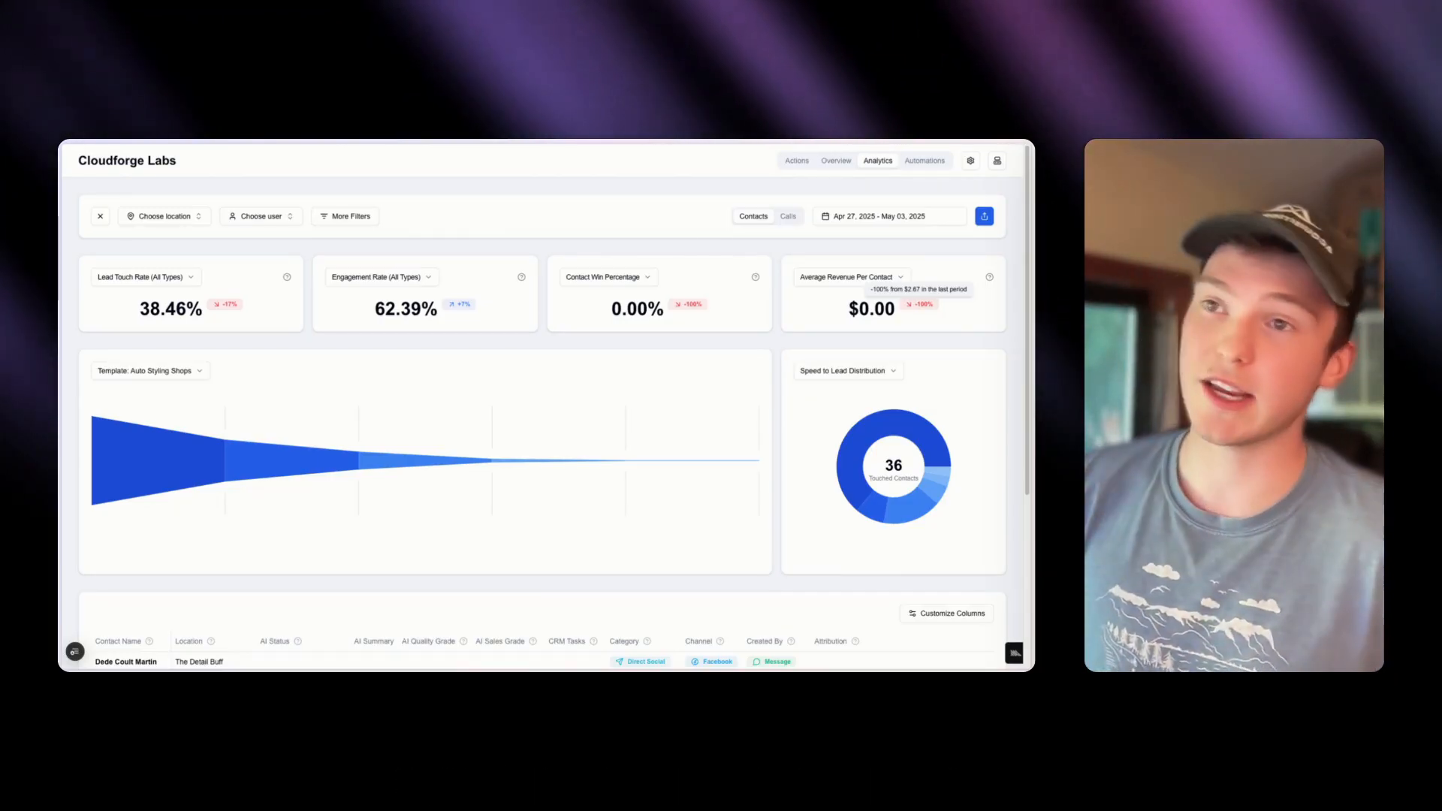
mouse_move(788, 329)
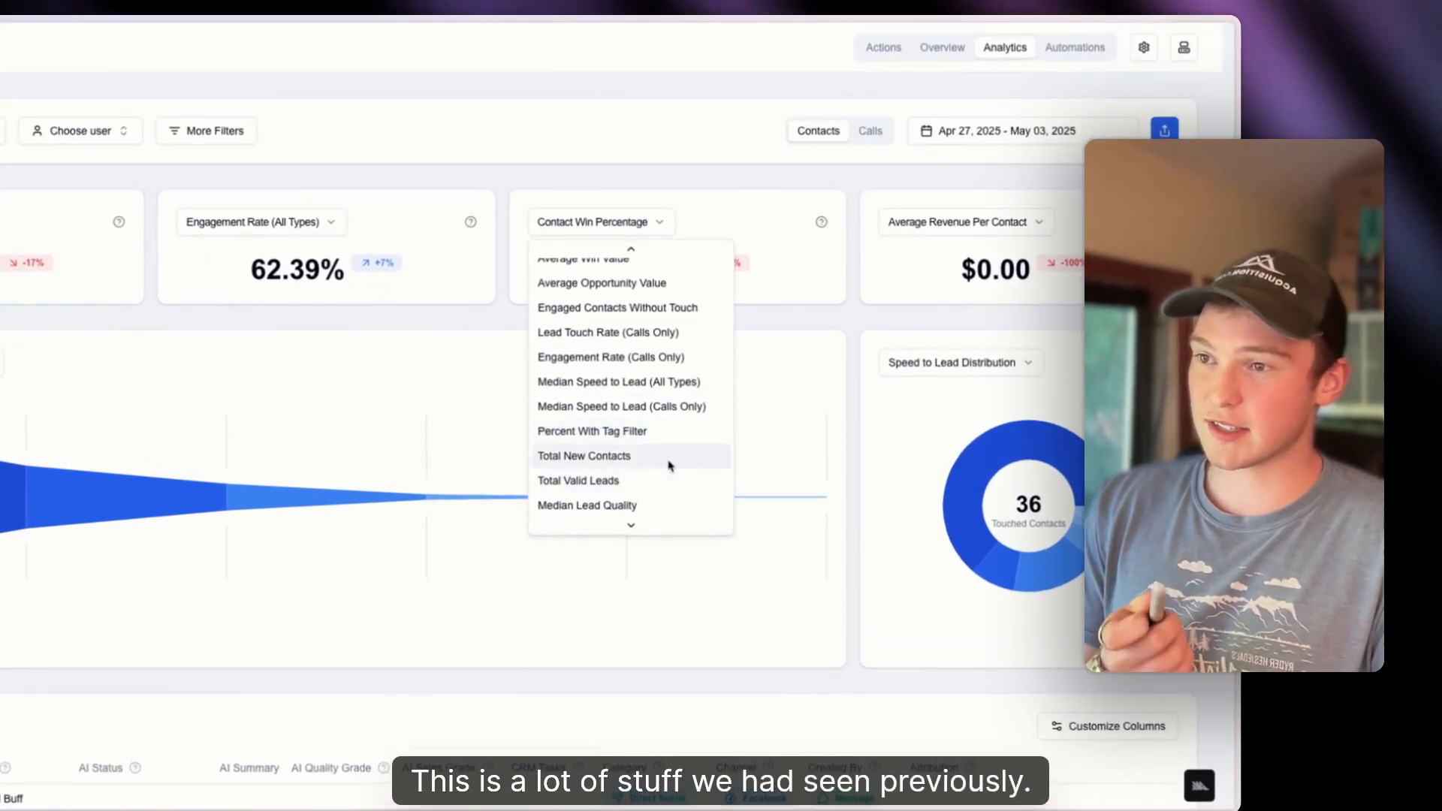
- Change the Average Revenue Per Contact card to Median Speed to Lead (All Types)
scroll("up", 3)
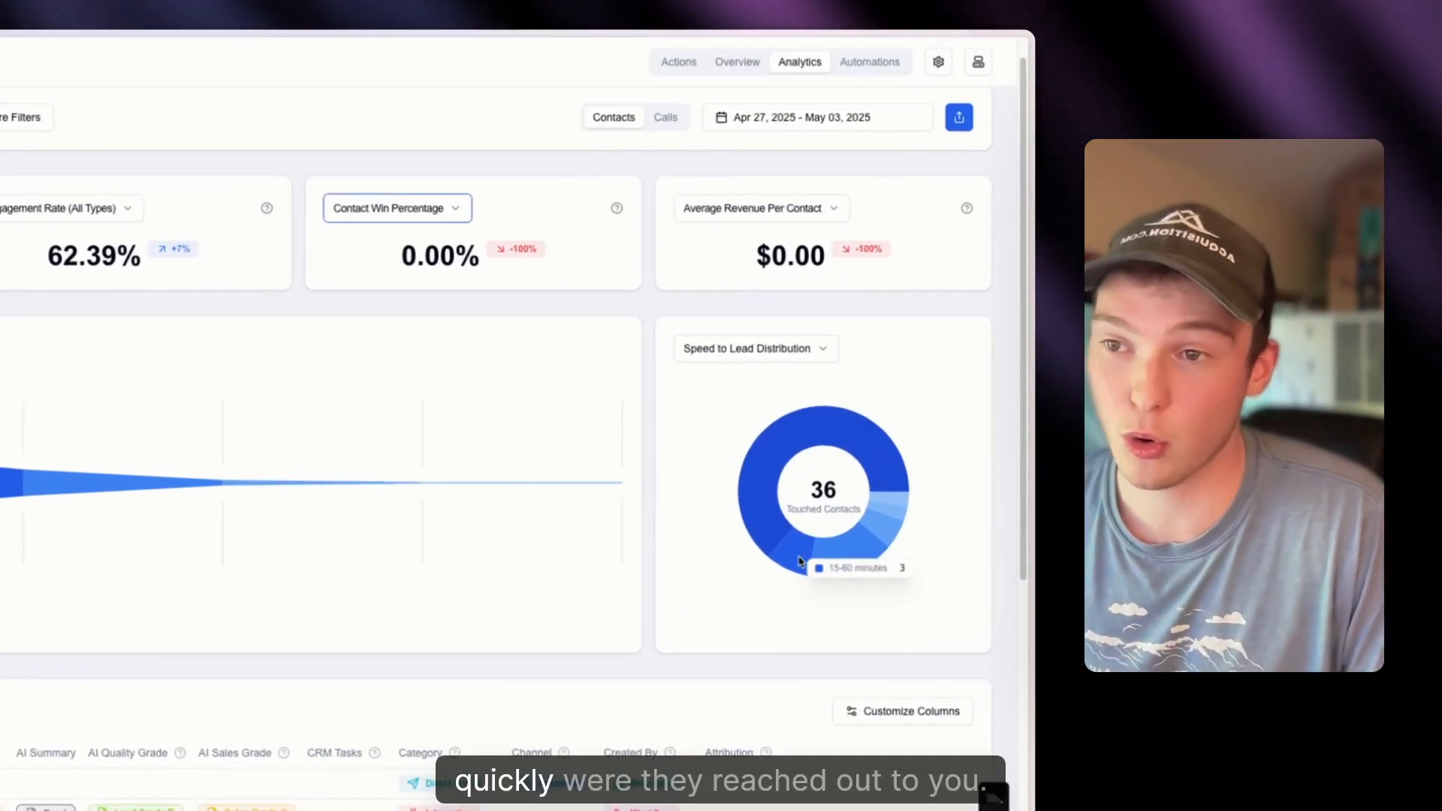
mouse_move(785, 458)
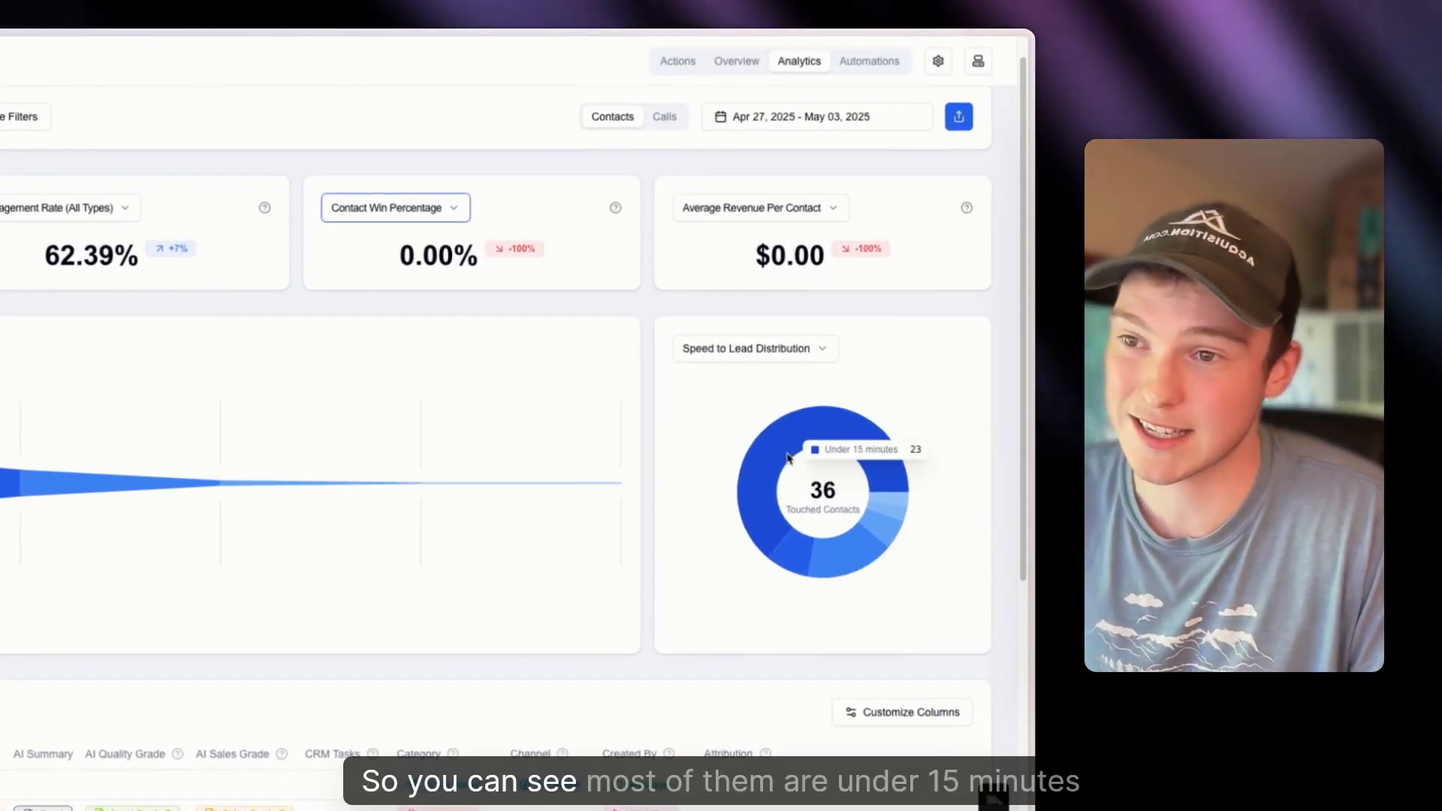
left_click(753, 347)
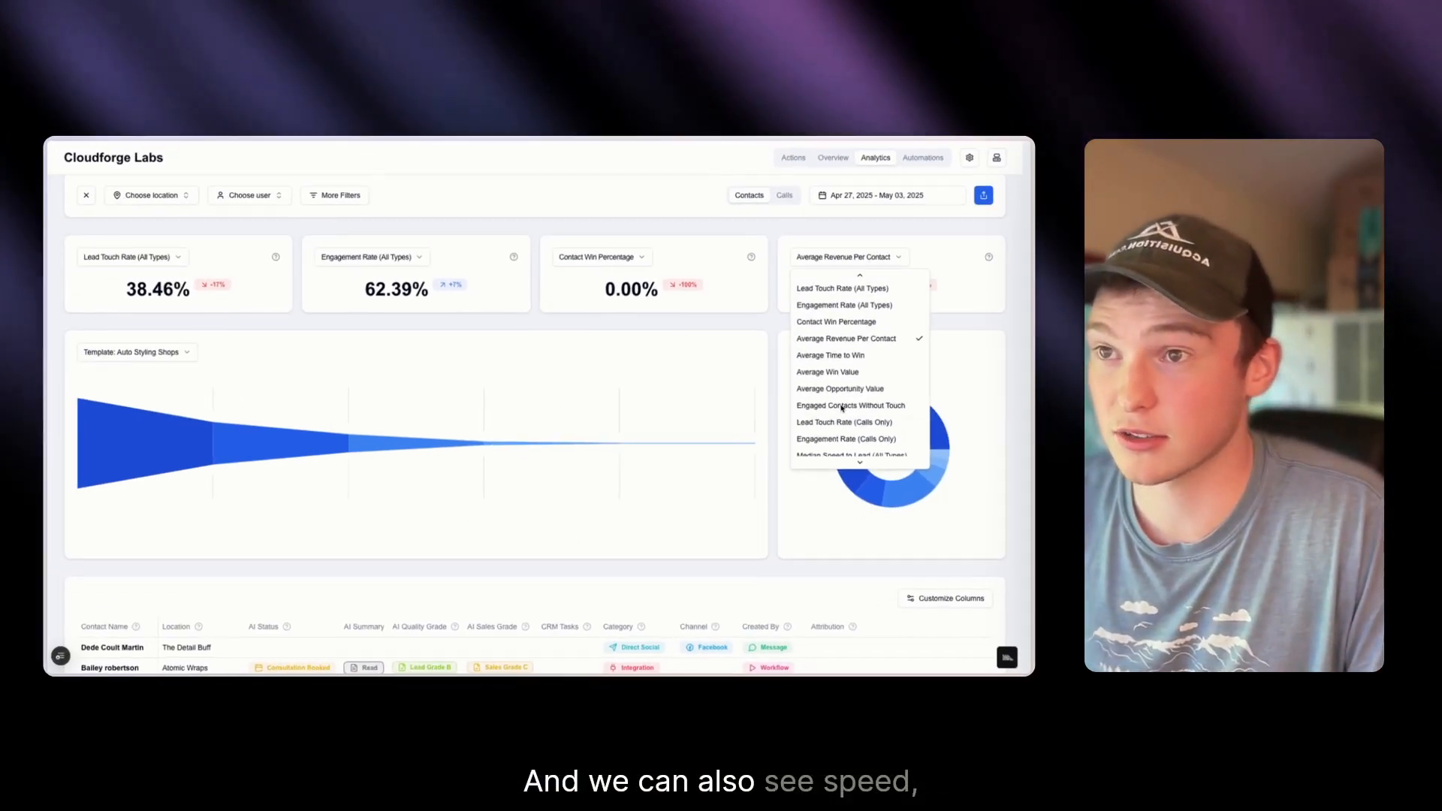
left_click(850, 453)
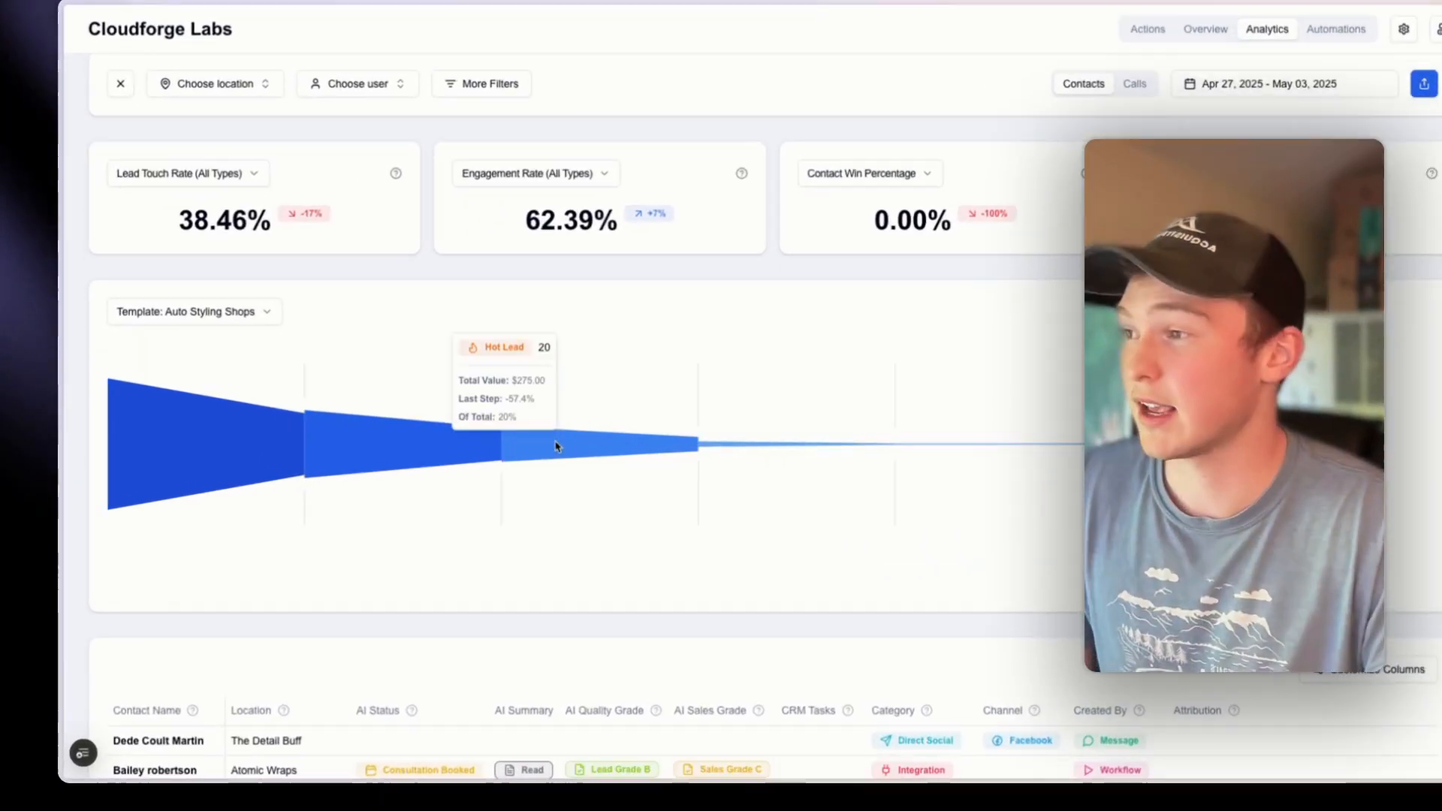
scroll("right", 3)
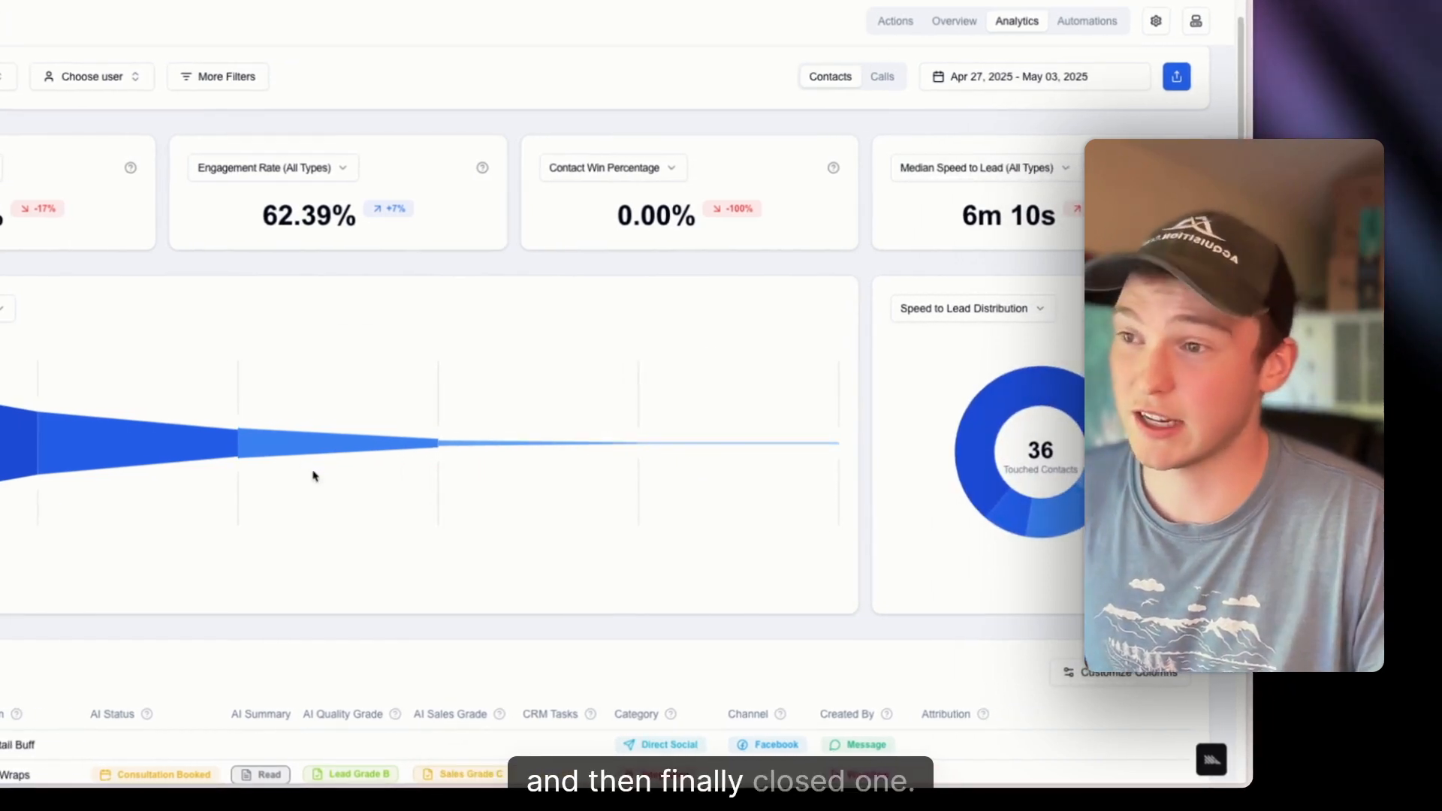
scroll("down", 3)
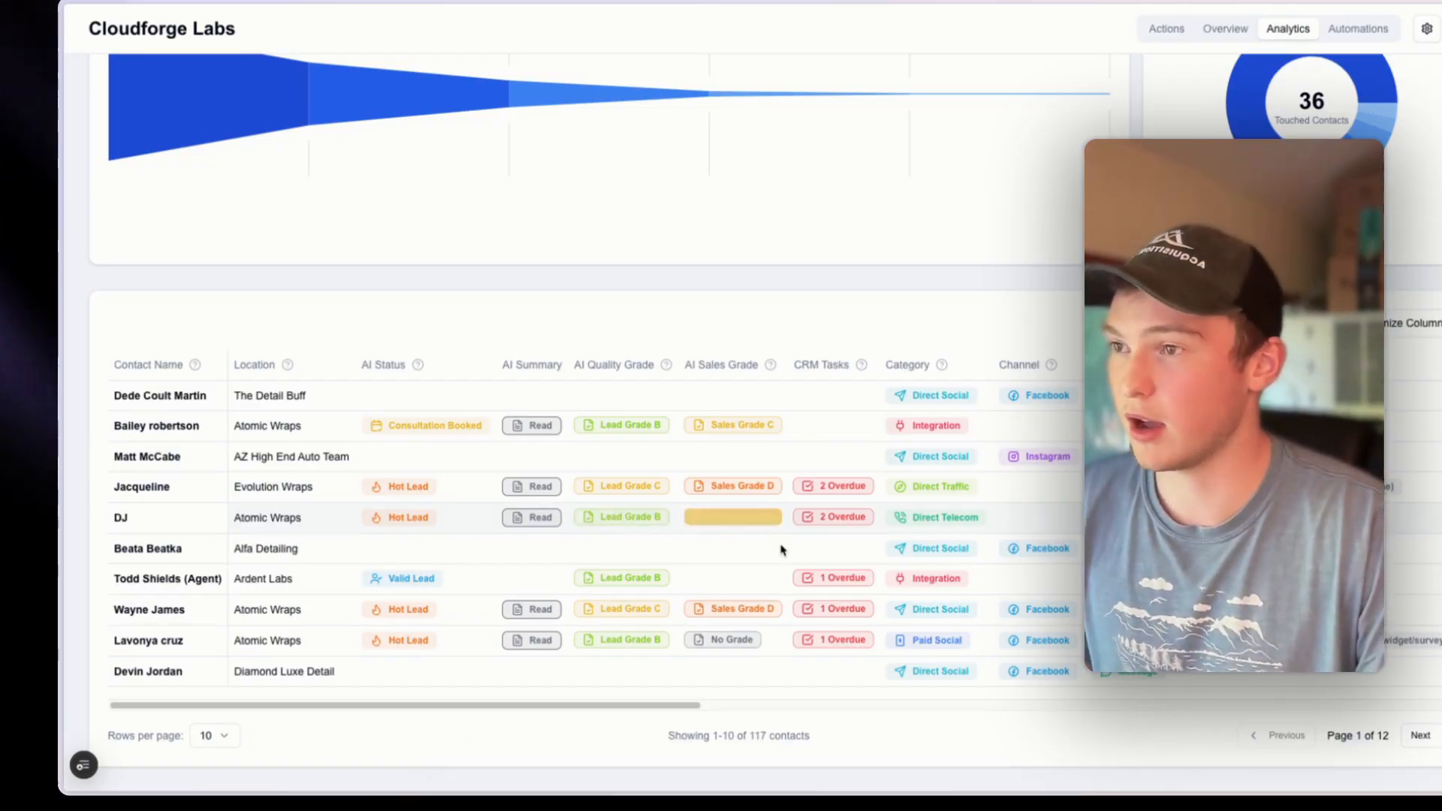
left_click(732, 517)
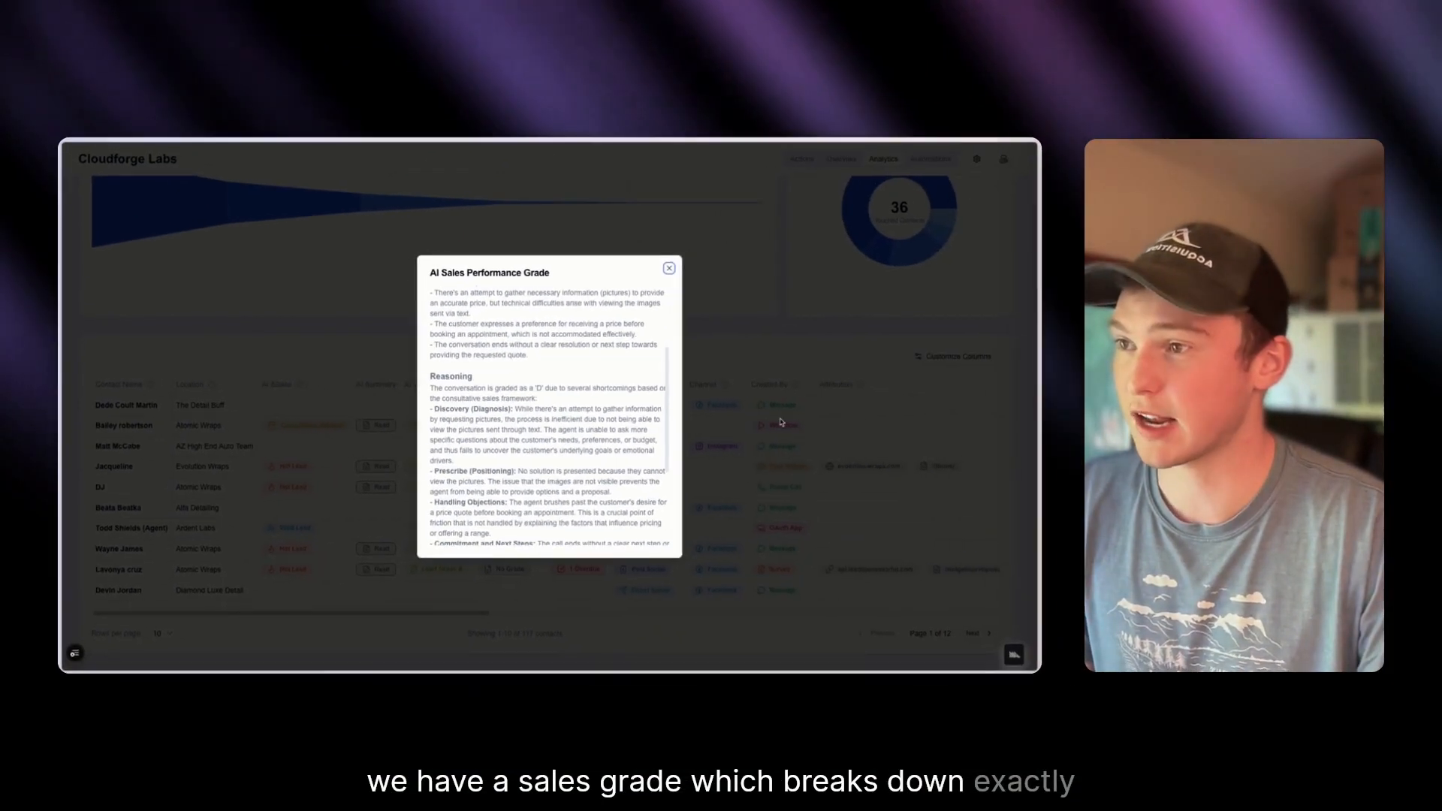
left_click(668, 268)
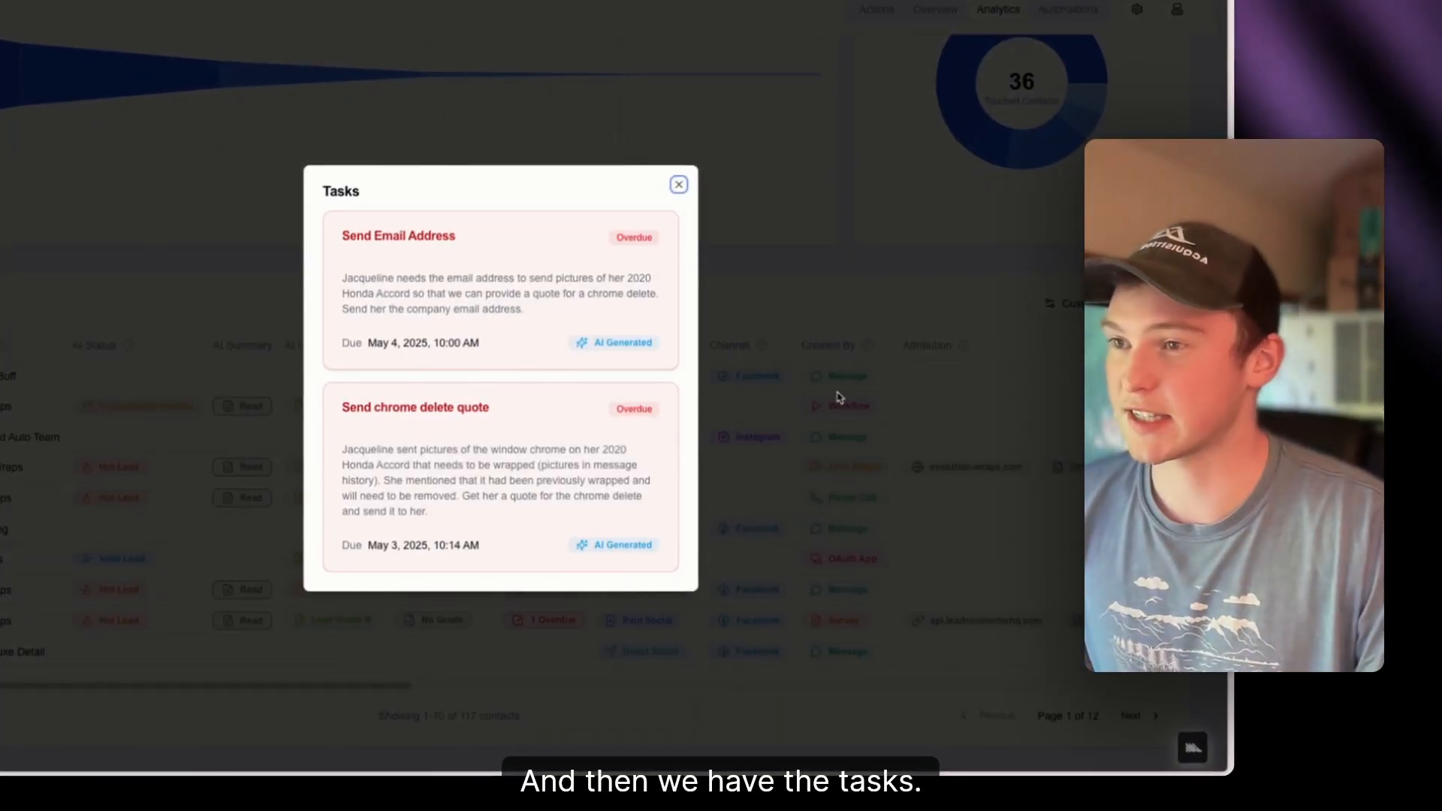
left_click(679, 184)
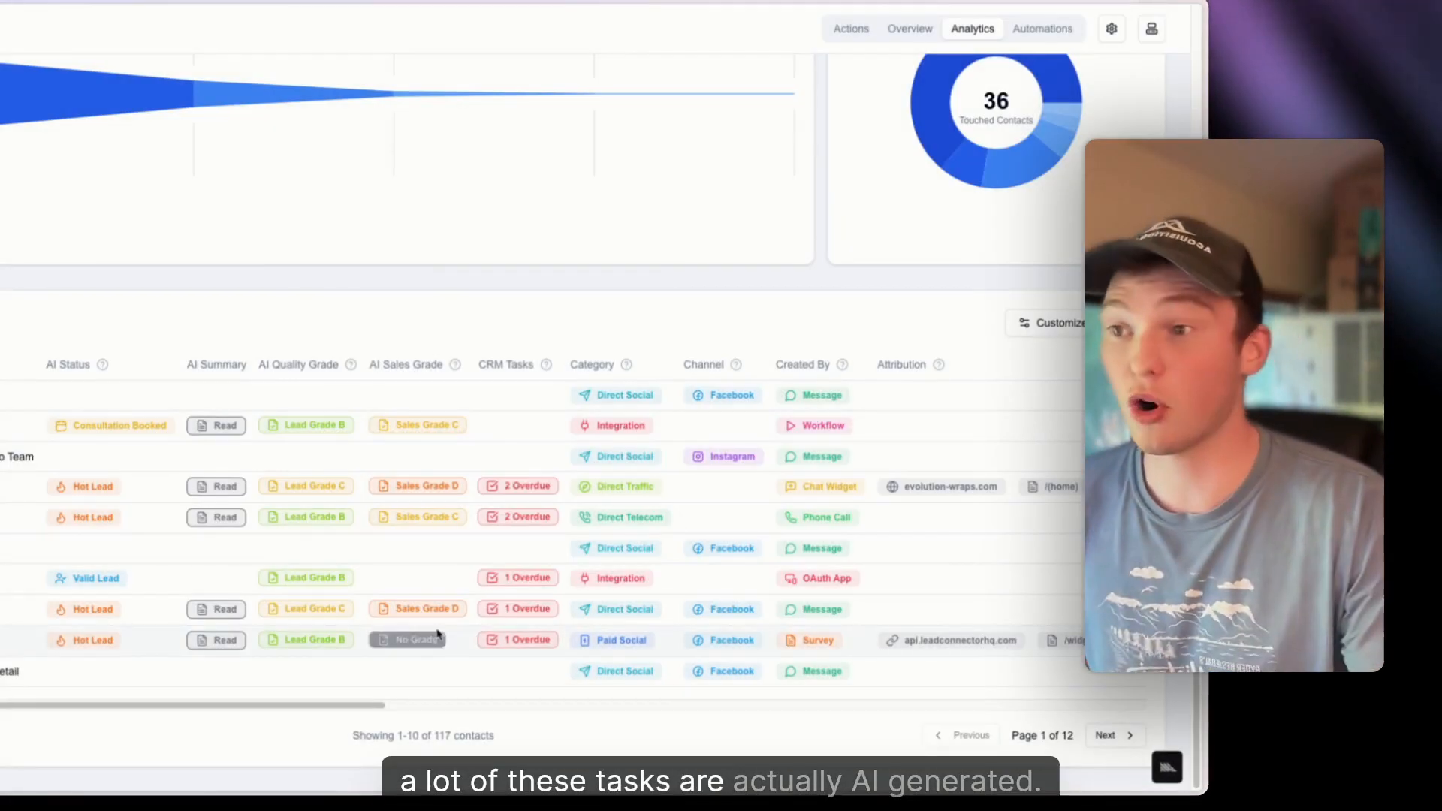
left_click(516, 485)
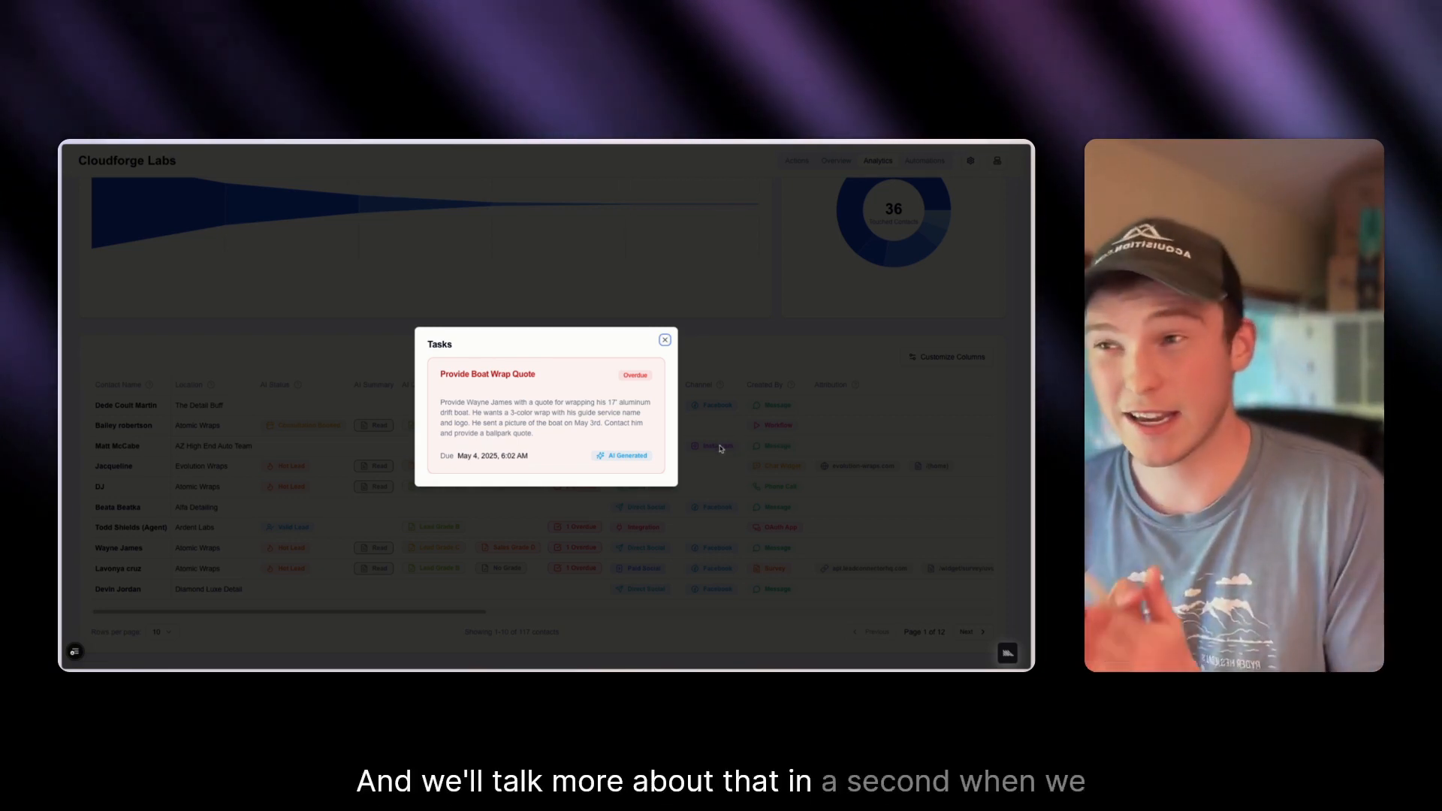
left_click(663, 339)
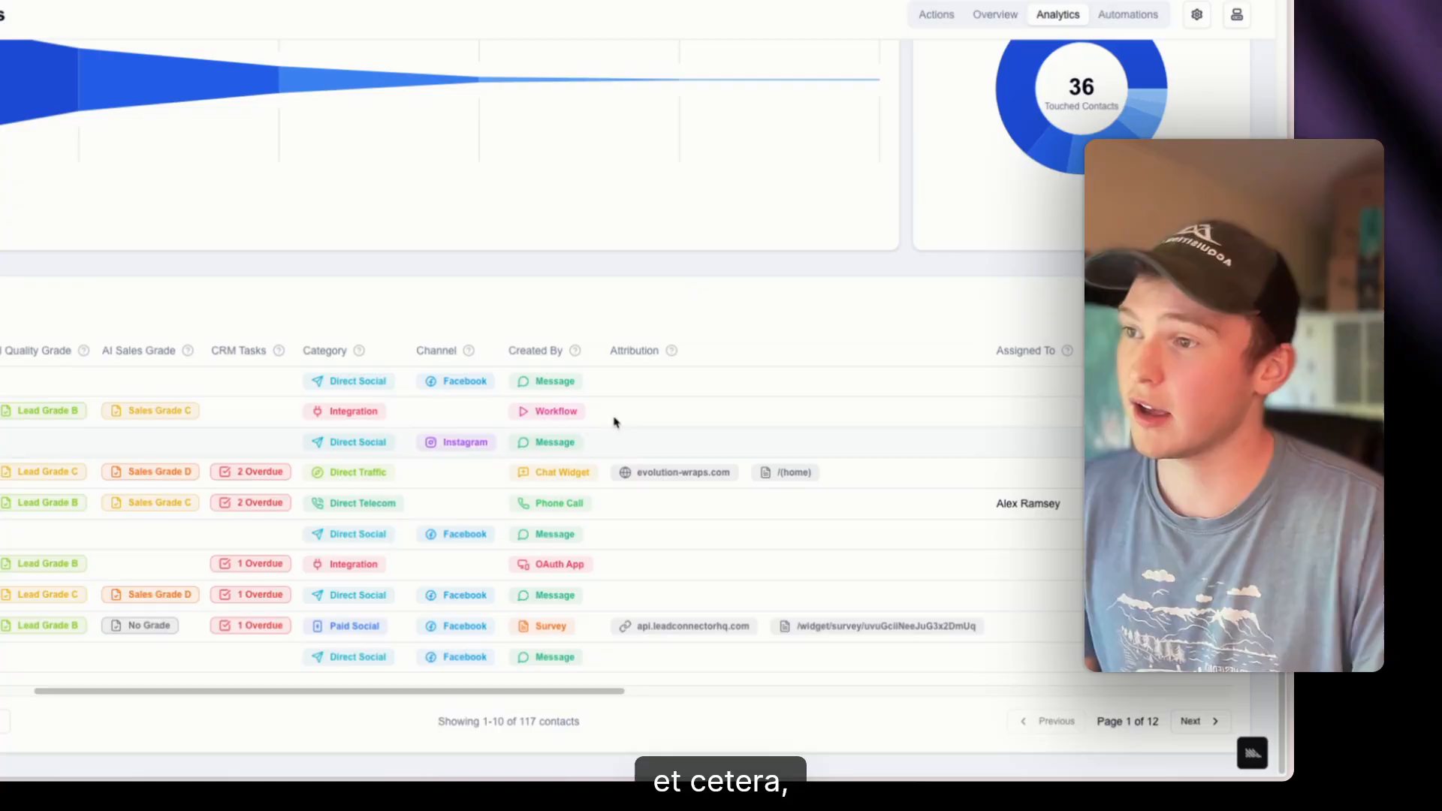
mouse_move(542, 472)
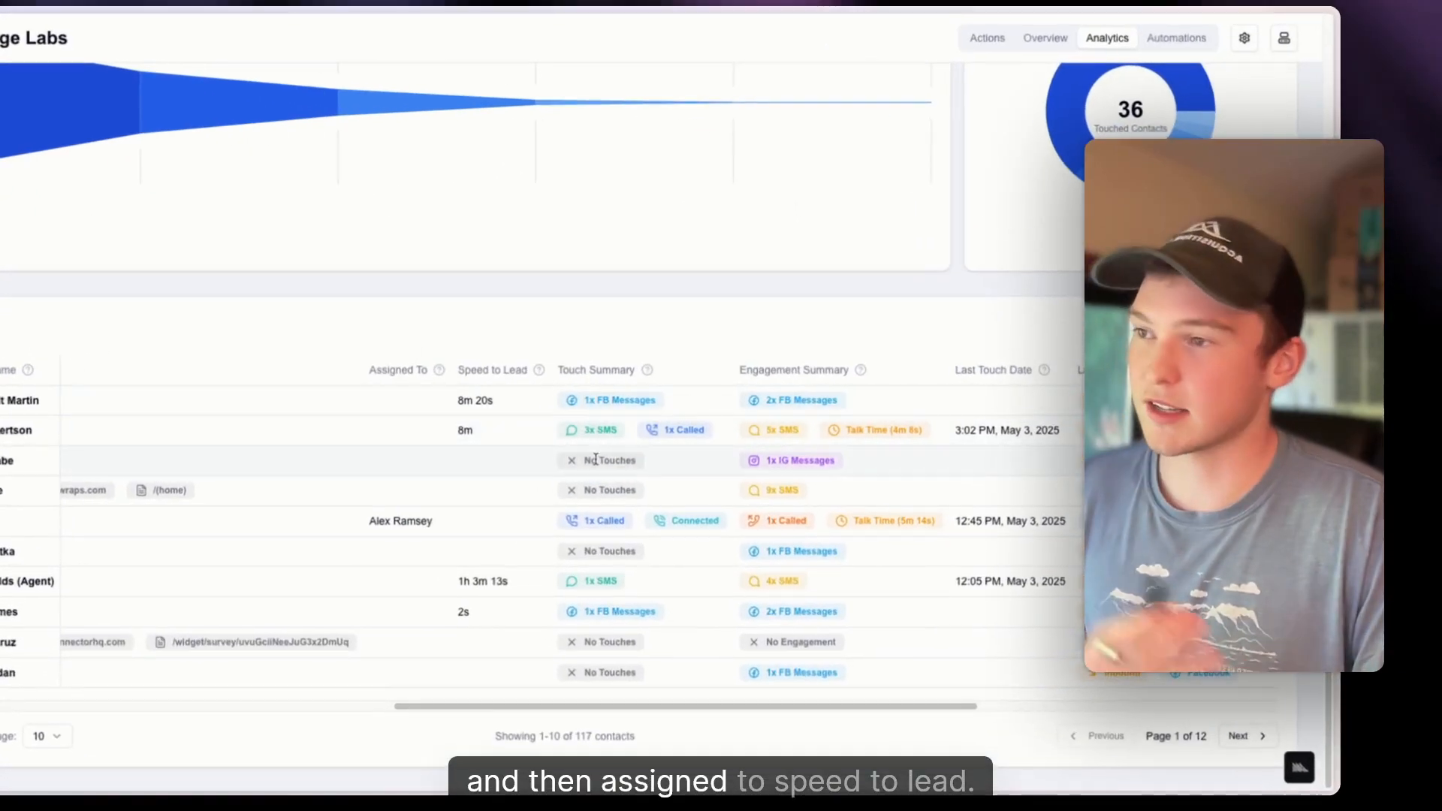
- Reveal the contacts table's pipeline value, opportunities and creation date columns
scroll("right", 3)
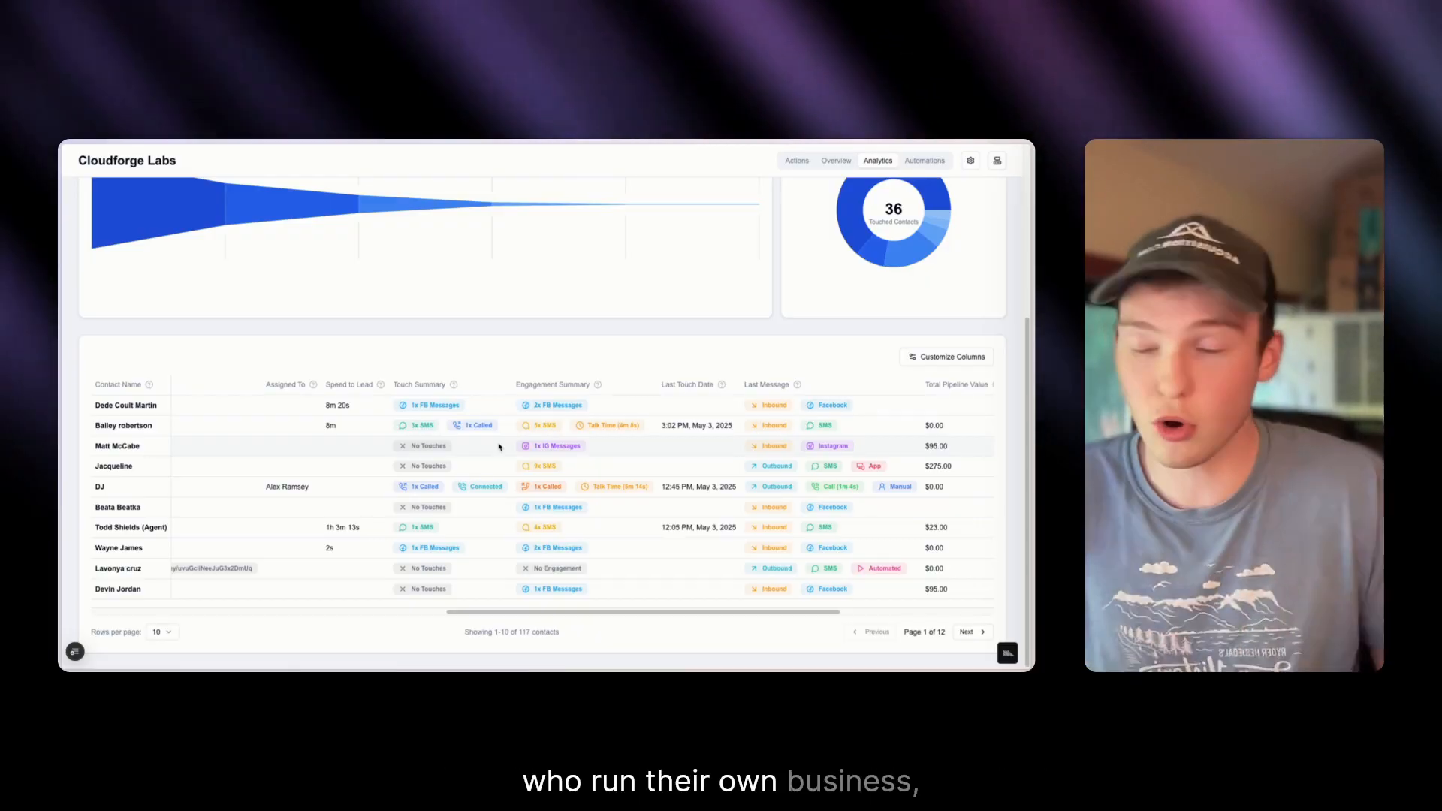
mouse_move(521, 433)
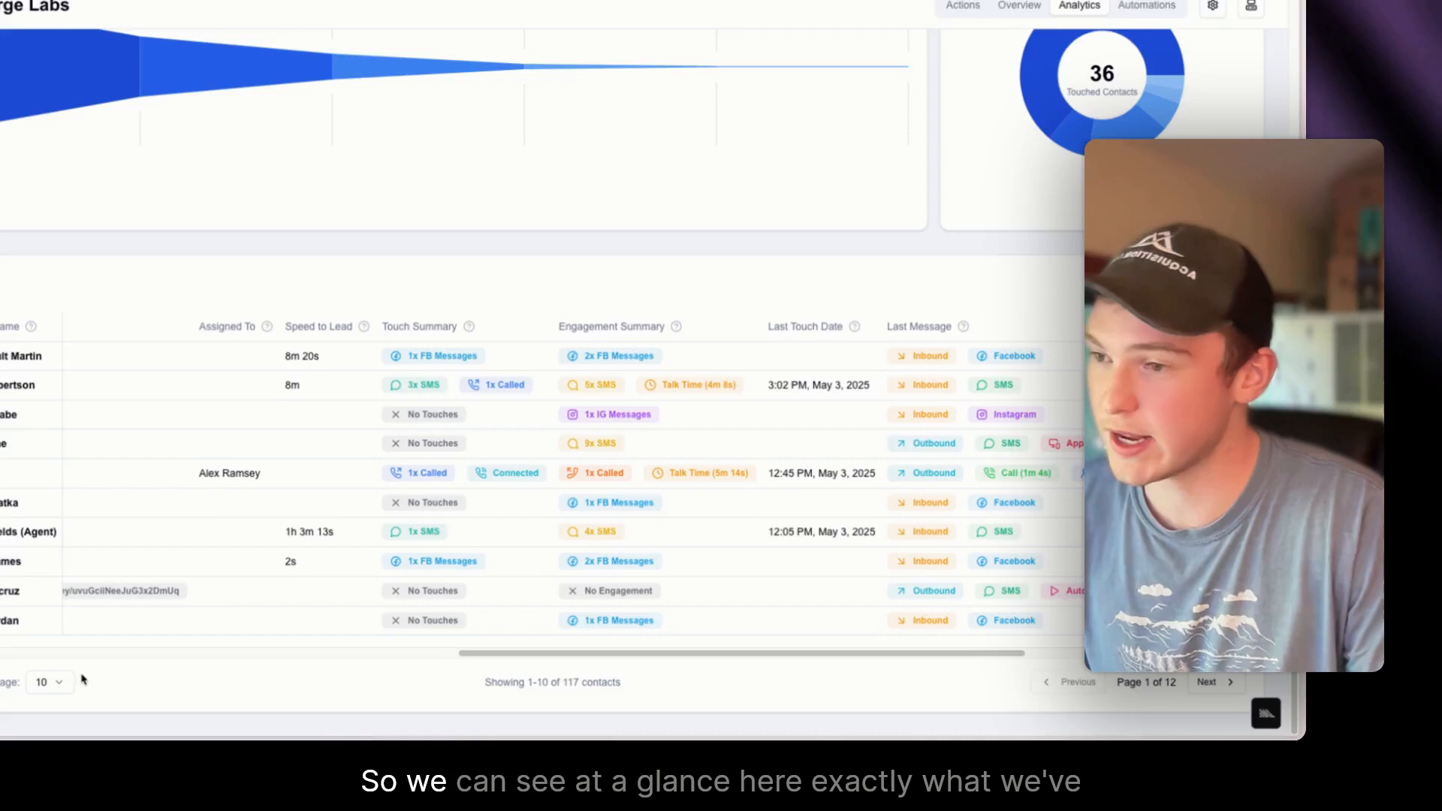
scroll("down", 3)
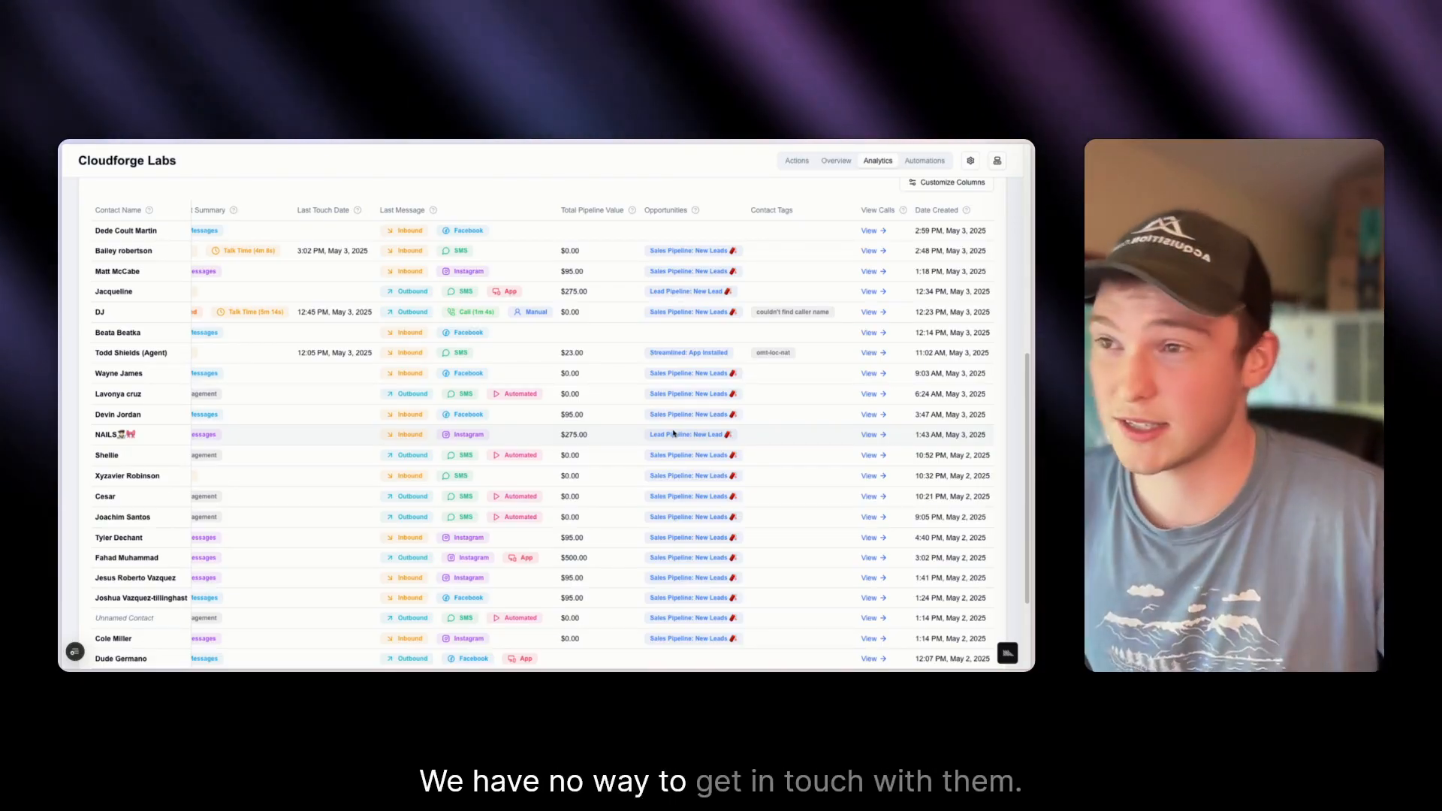
- View one call's details with AI summary and transcript, then move on to Automations
left_click(787, 213)
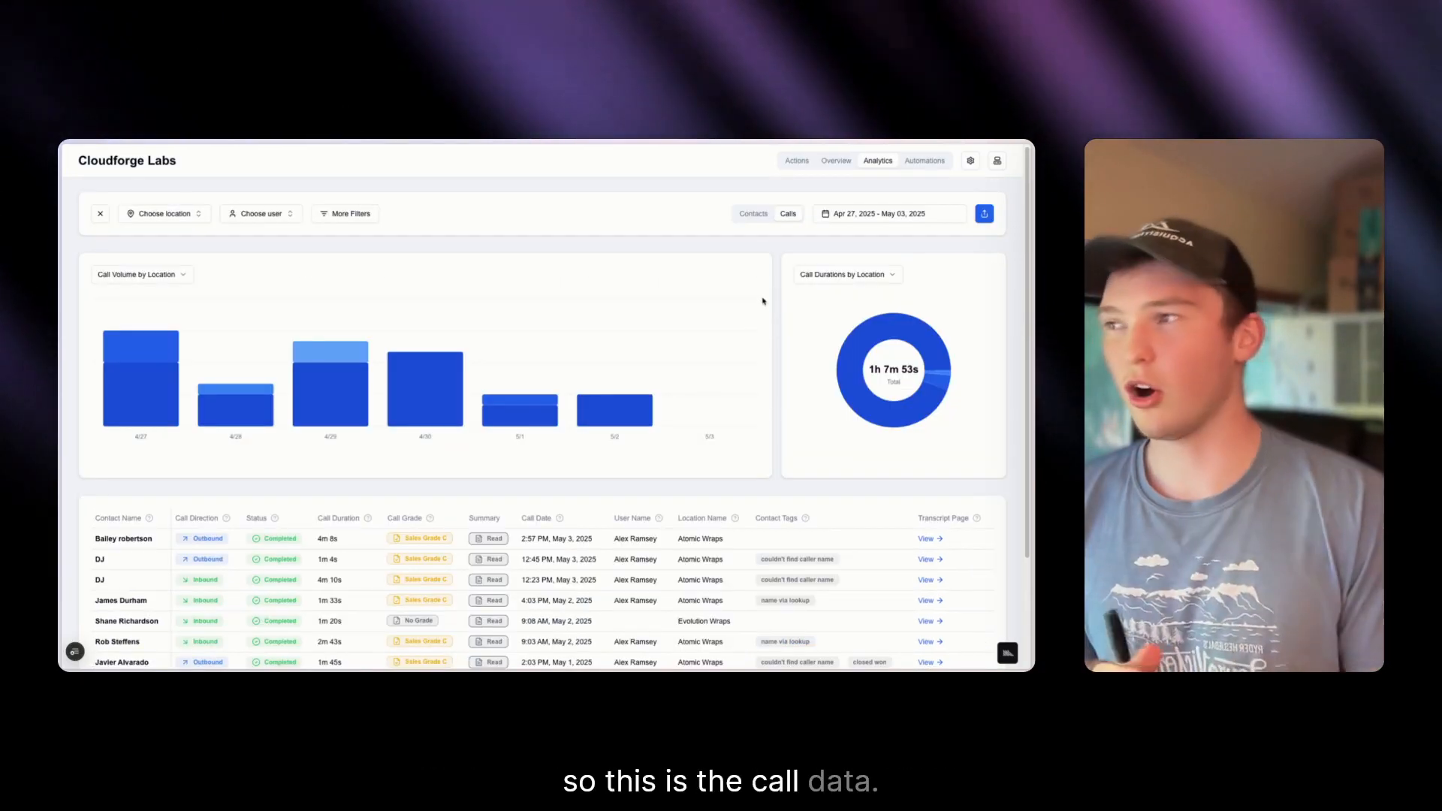
left_click(141, 273)
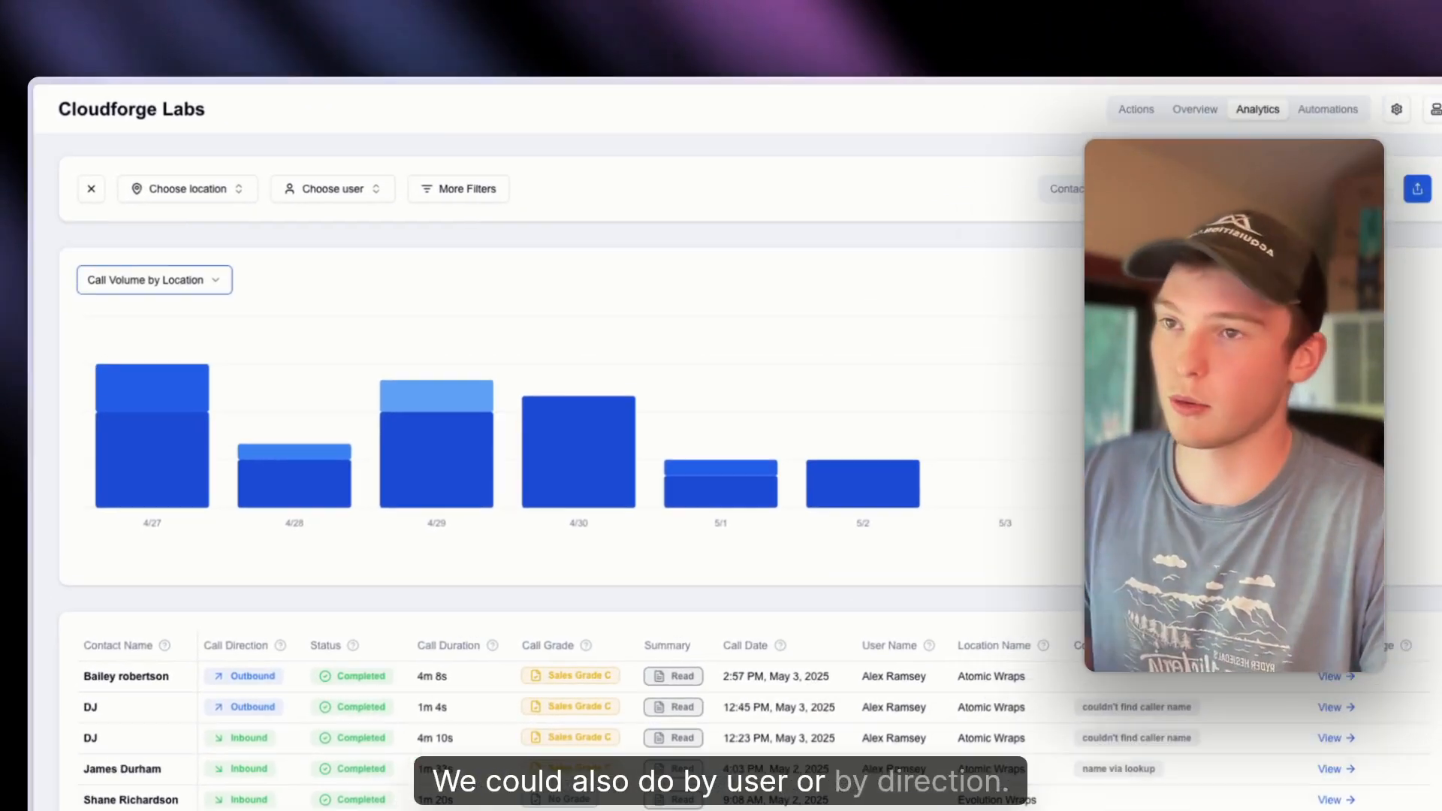
scroll("down", 3)
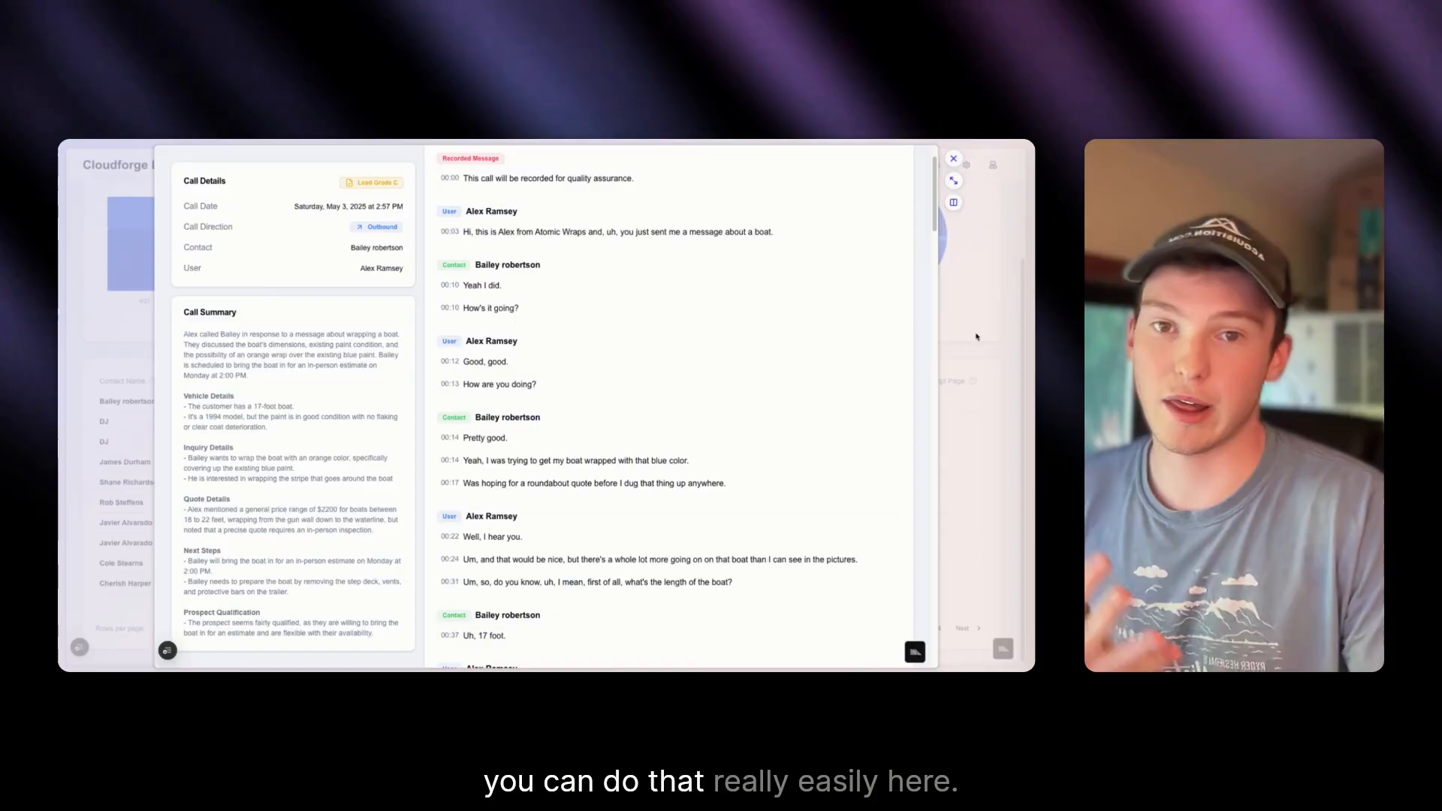
left_click(953, 158)
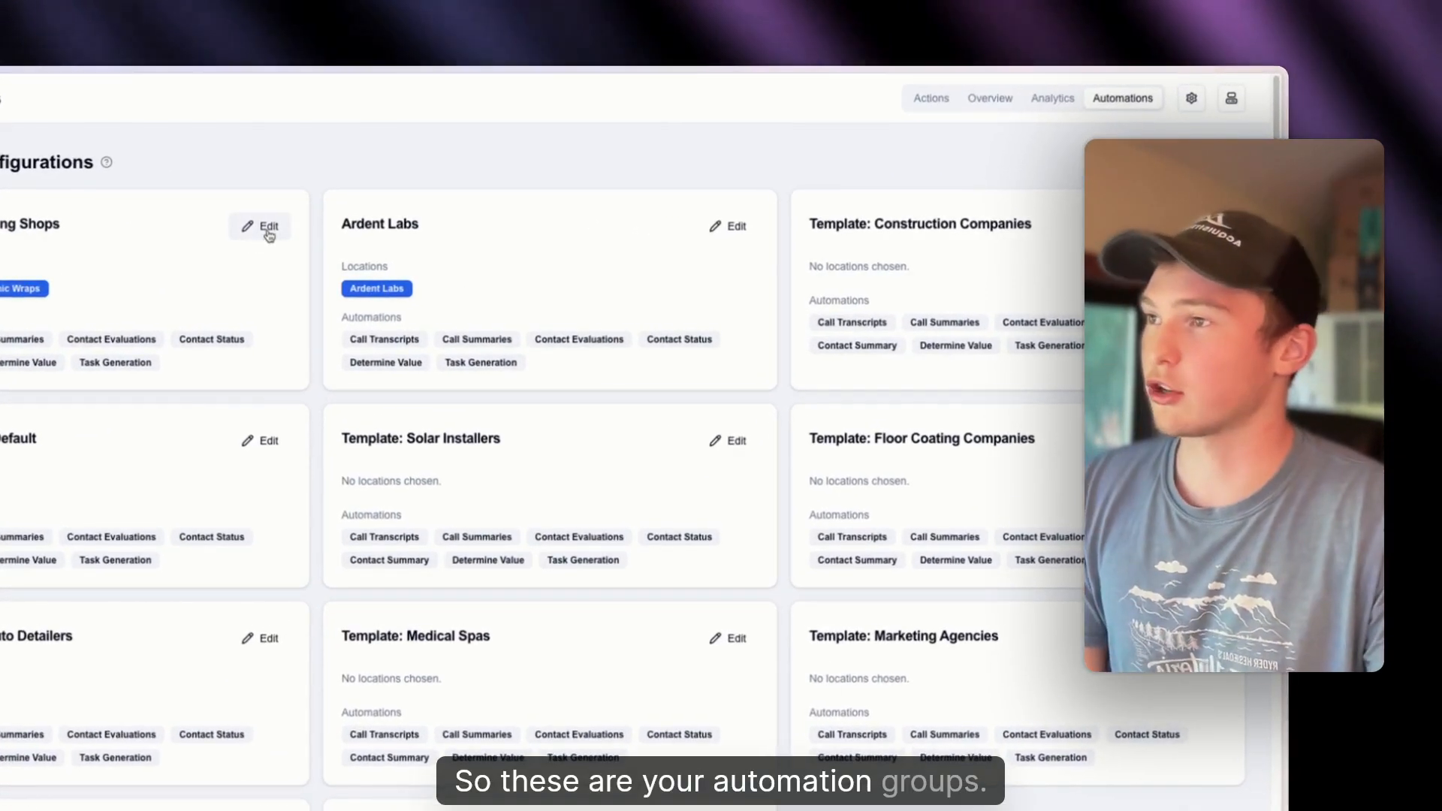
- Edit the Auto Styling Shops group to see its transcript and call summary settings
left_click(268, 227)
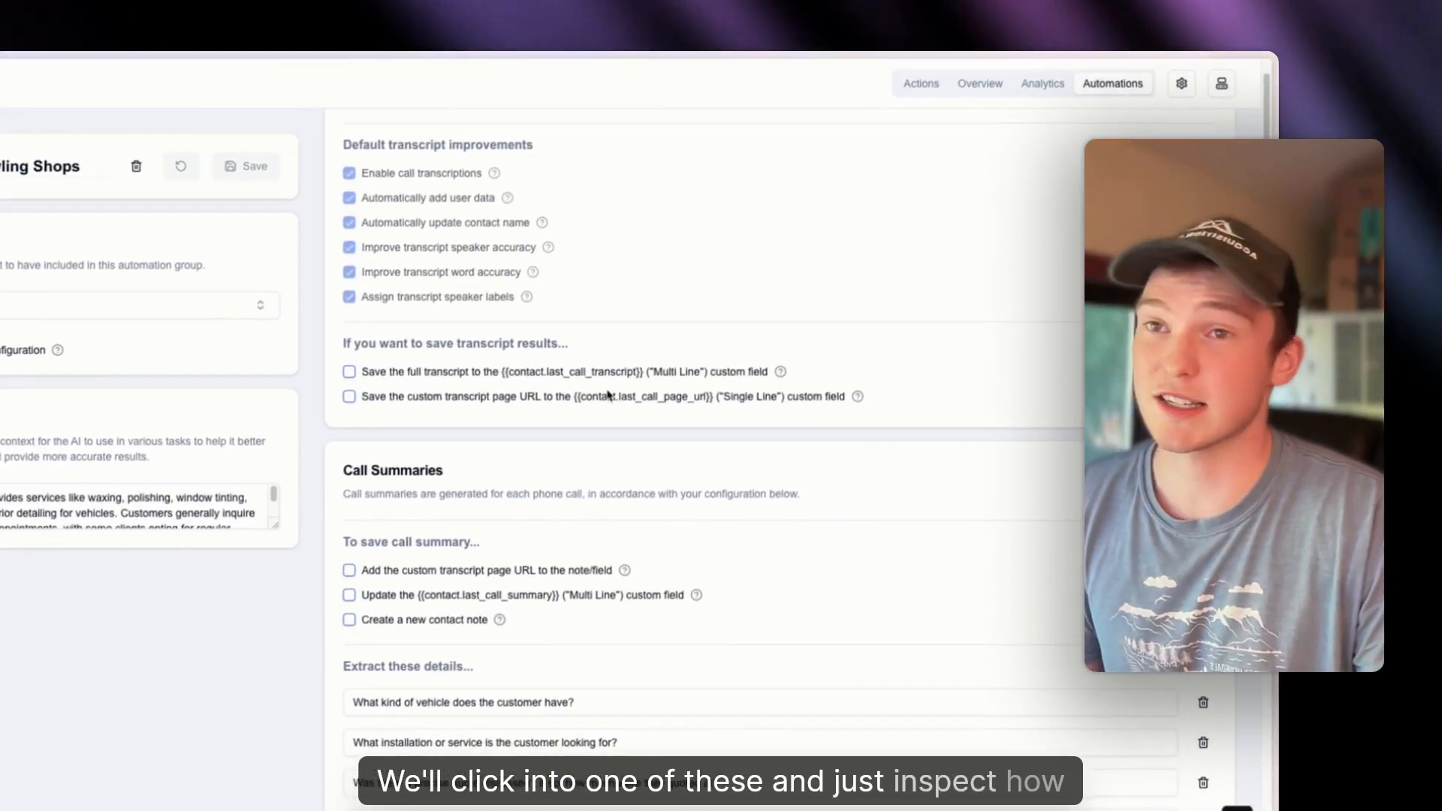
scroll("up", 3)
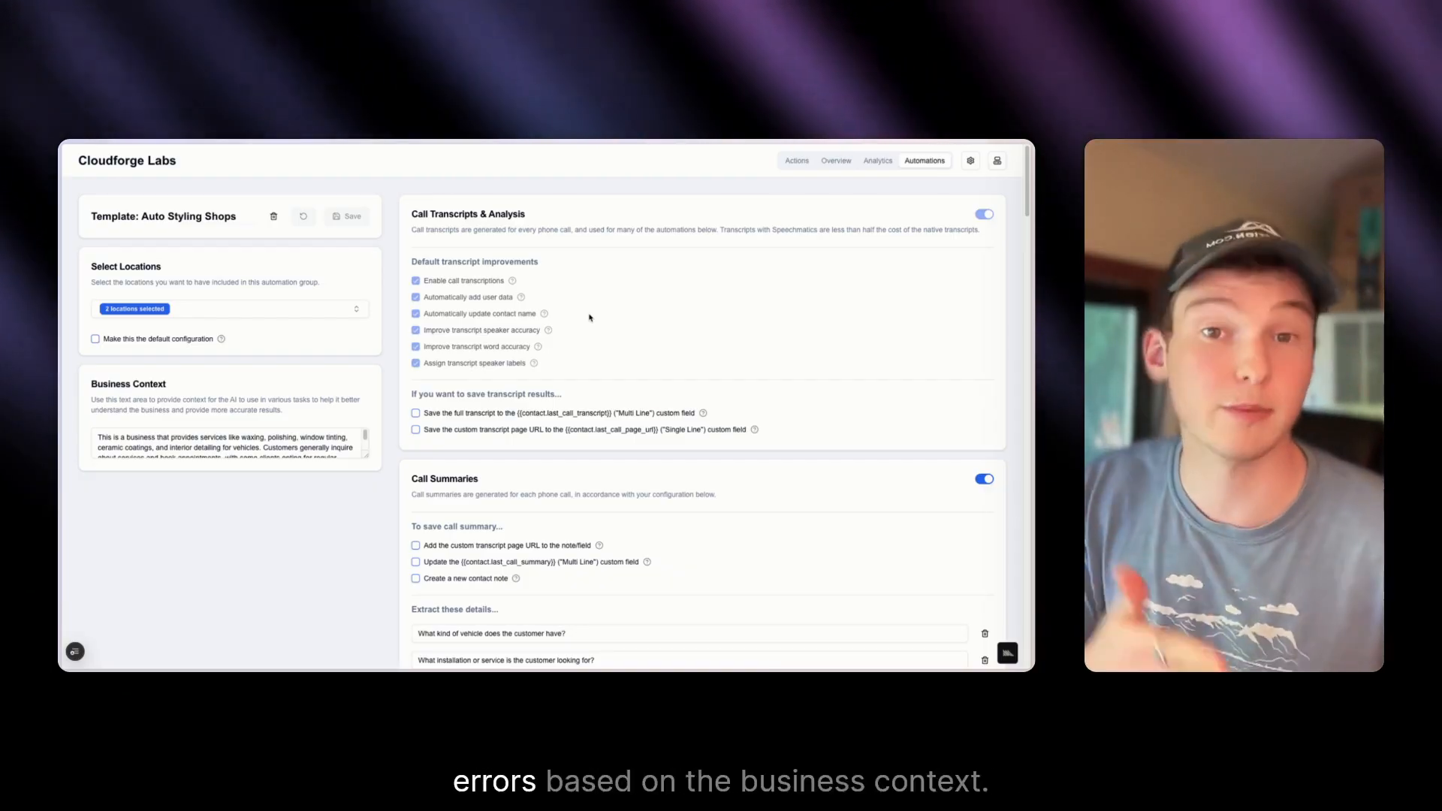
scroll("down", 3)
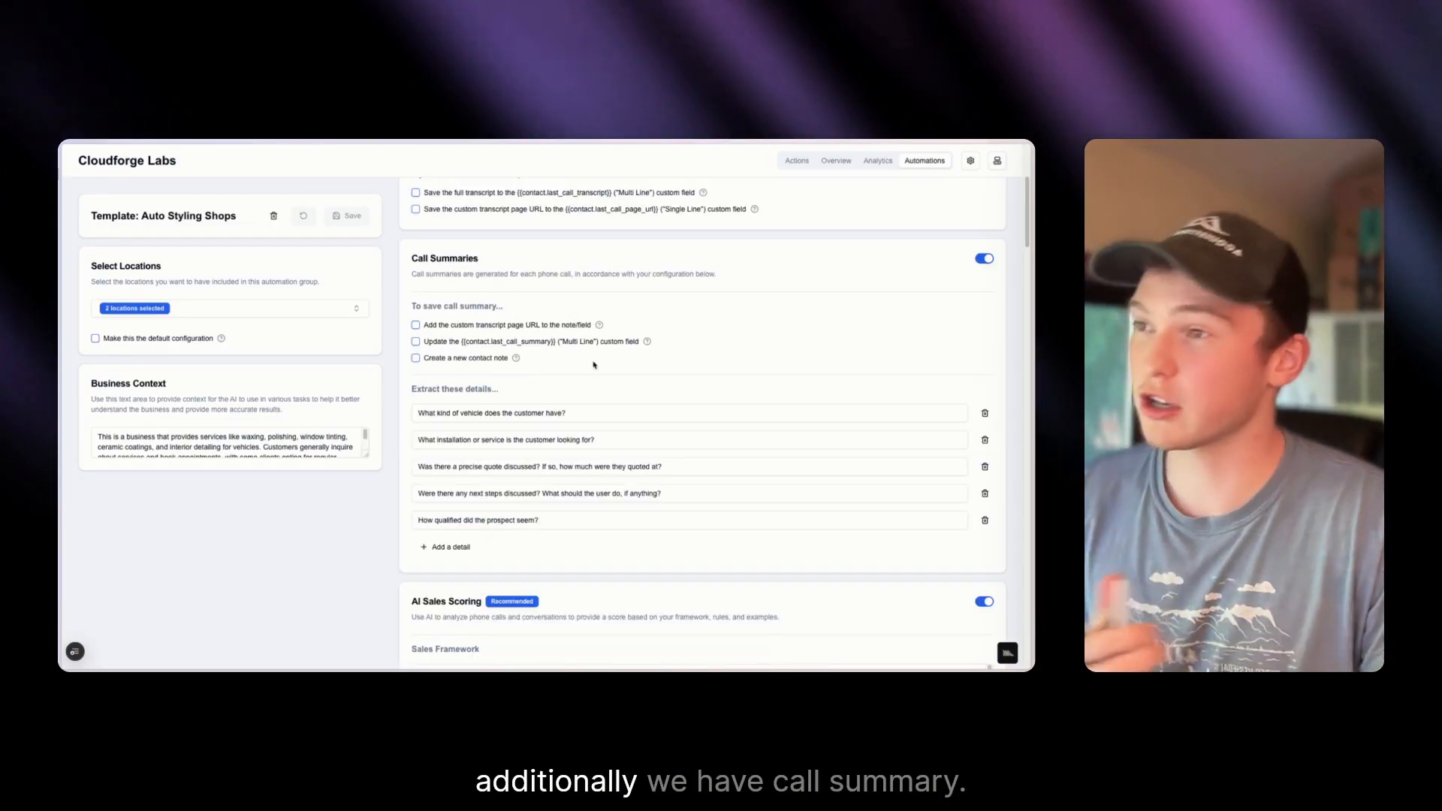
mouse_move(554, 380)
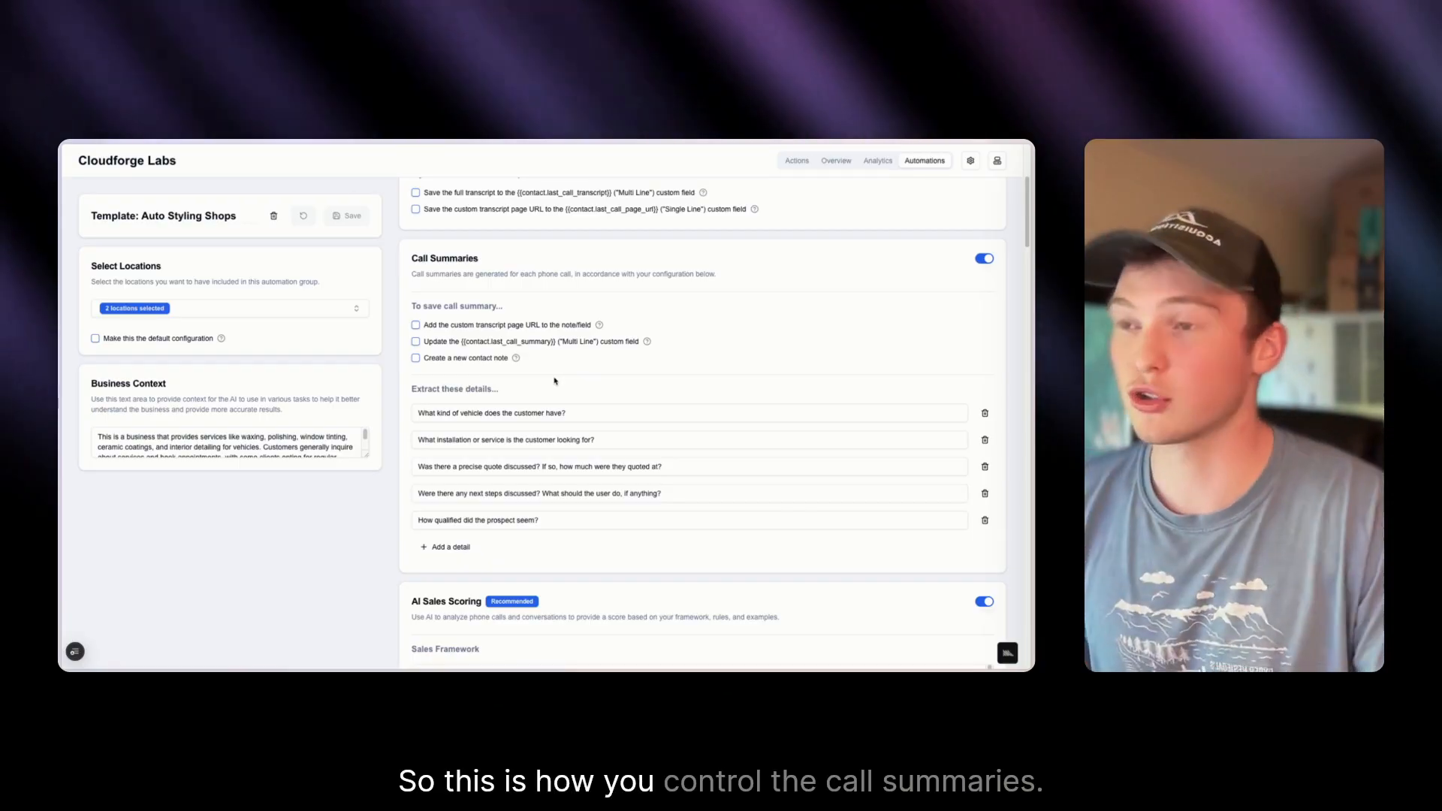
scroll("down", 3)
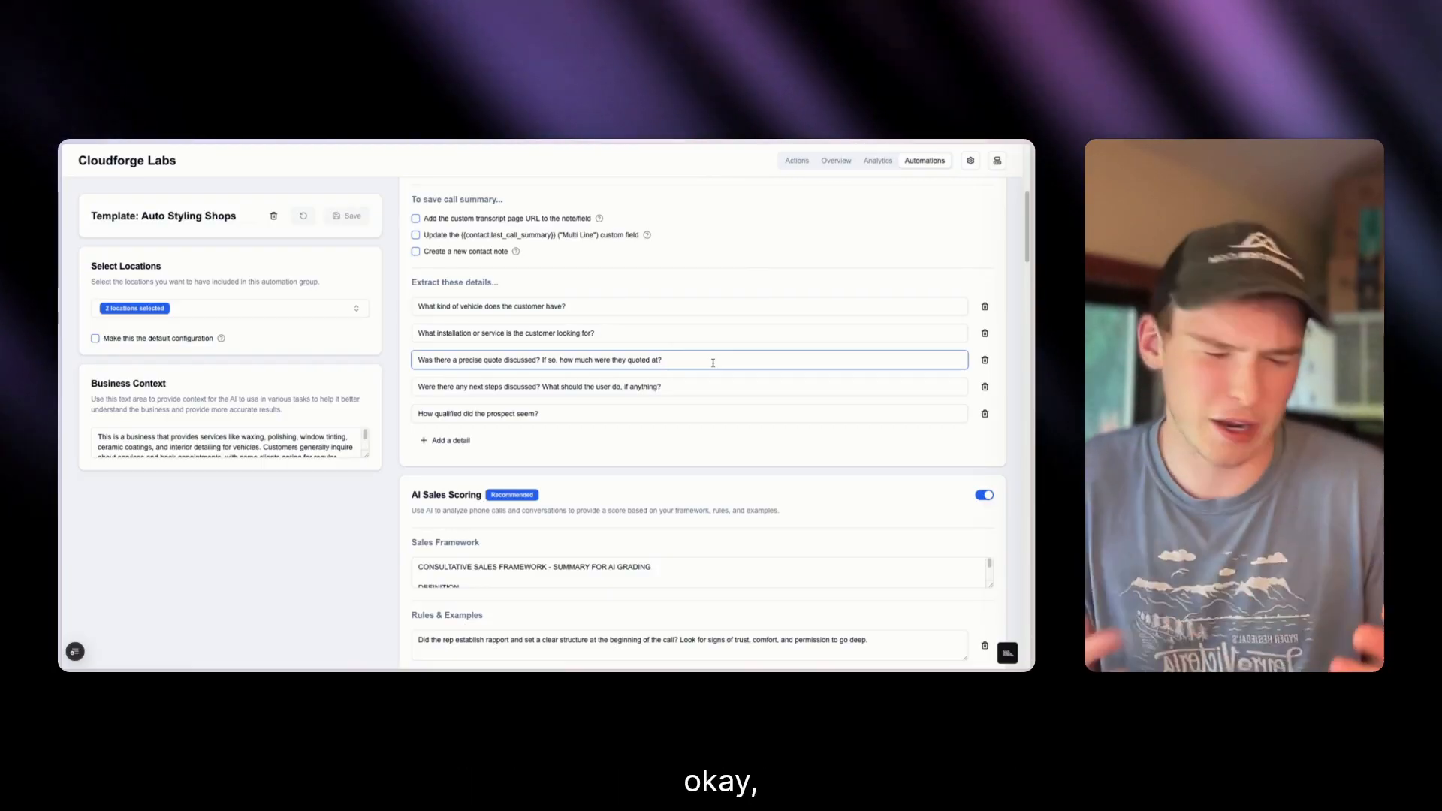
scroll("down", 3)
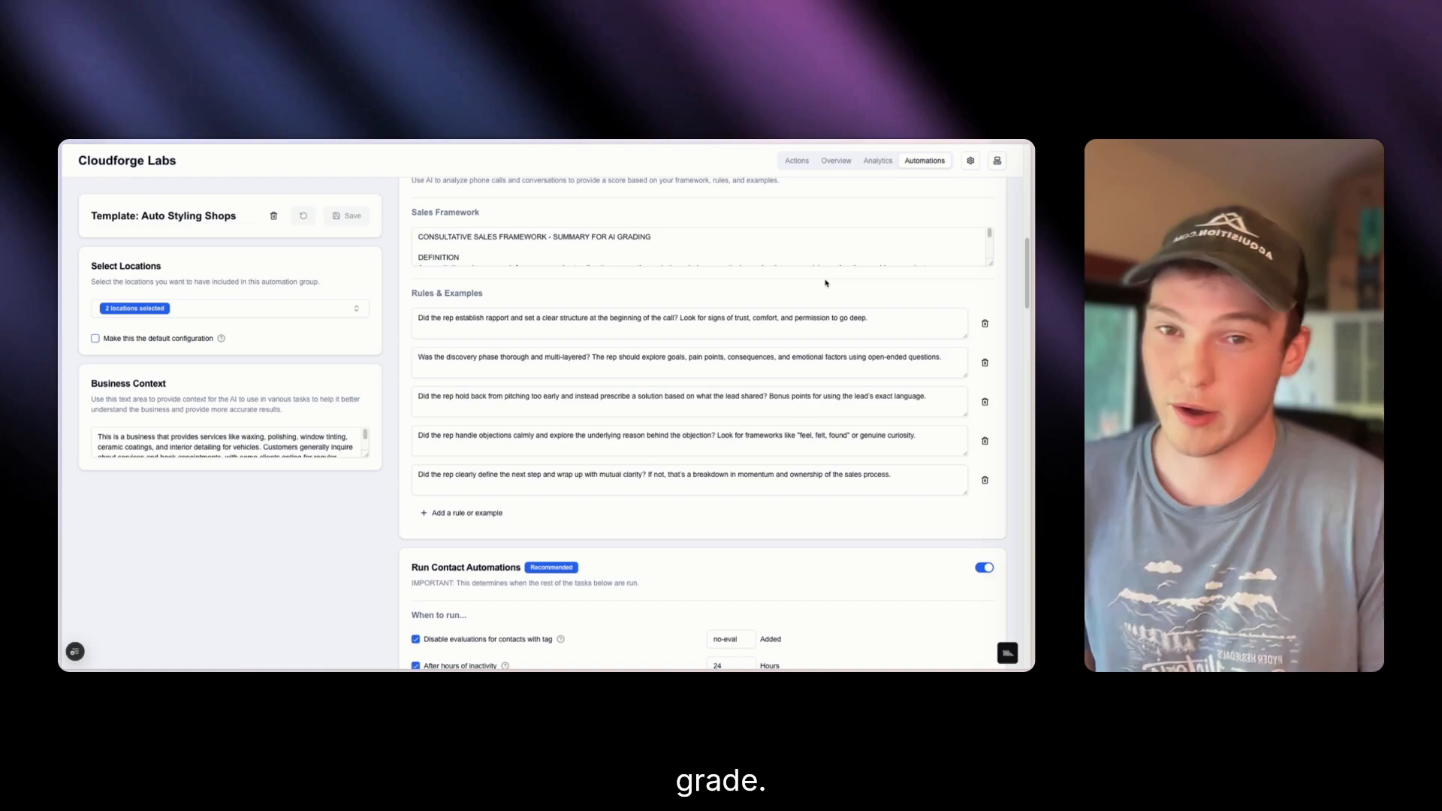
scroll("down", 3)
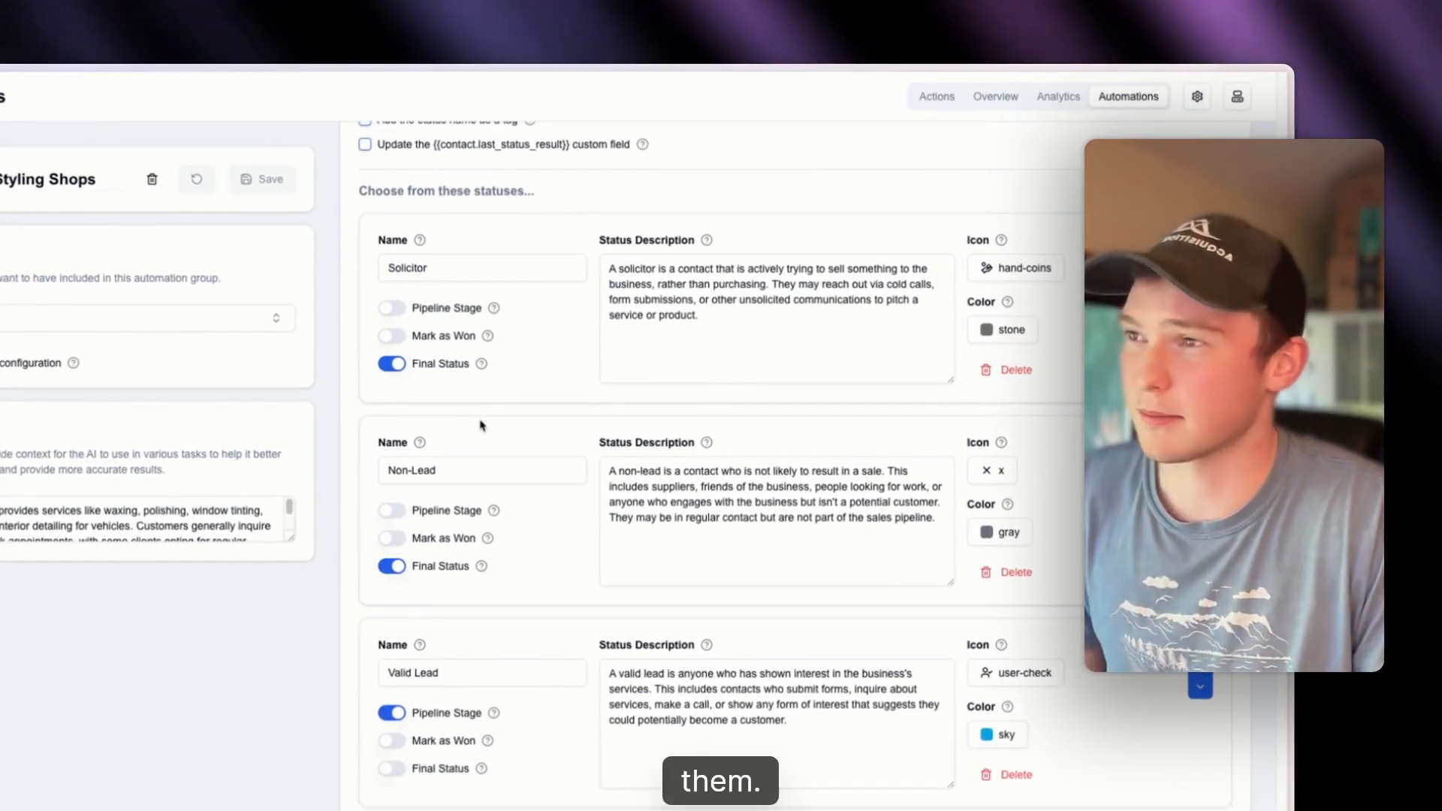
left_click(477, 429)
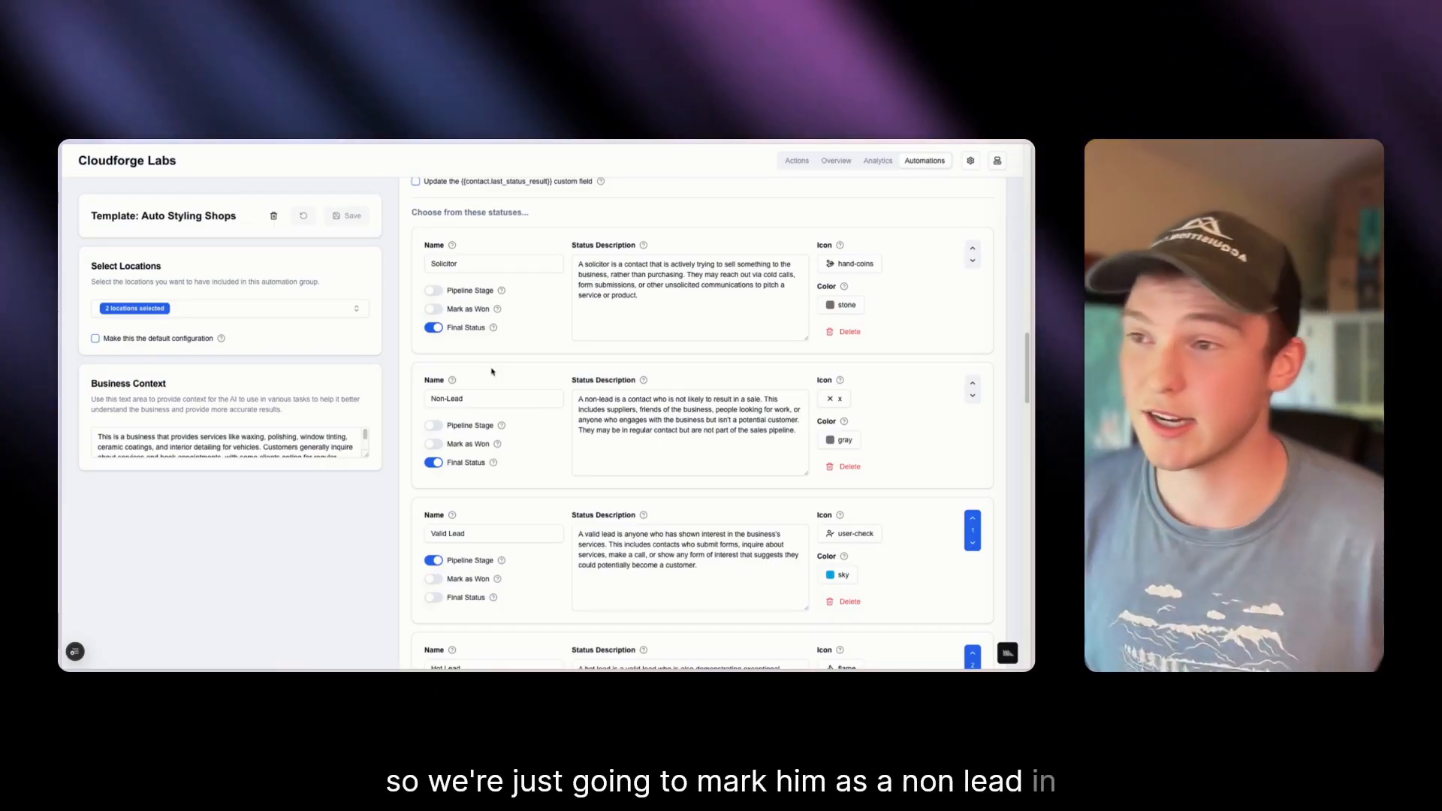
left_click(493, 263)
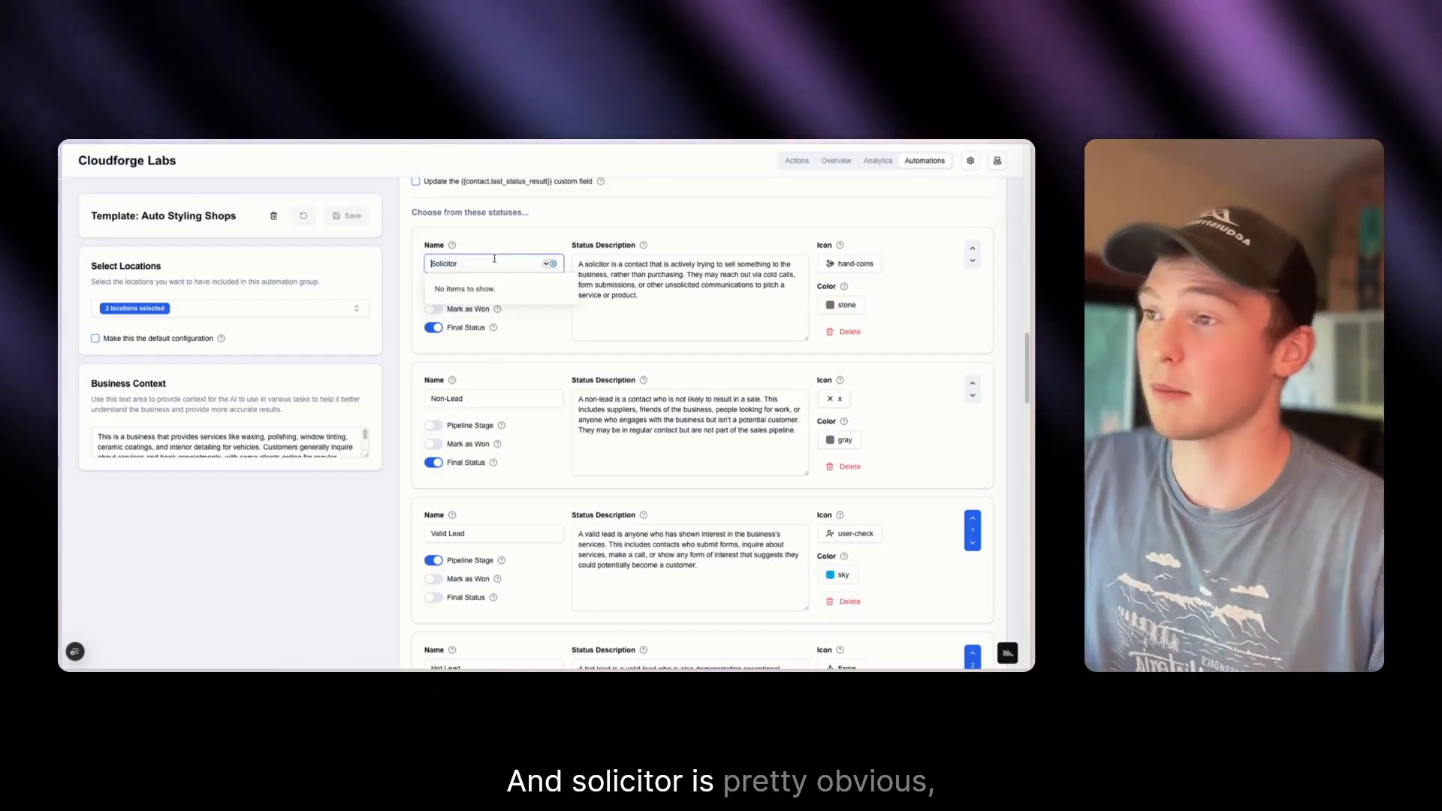
left_click(499, 245)
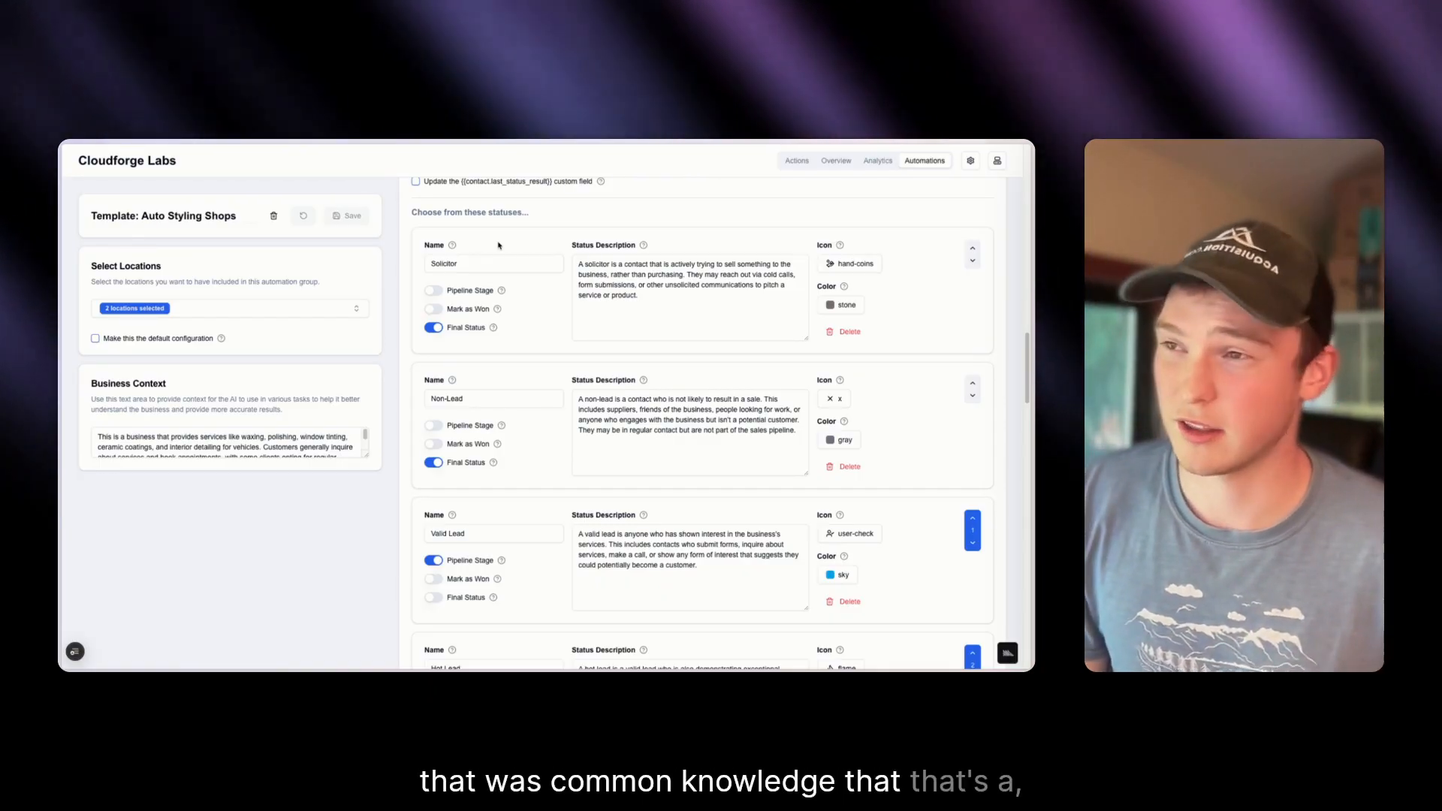
left_click(492, 264)
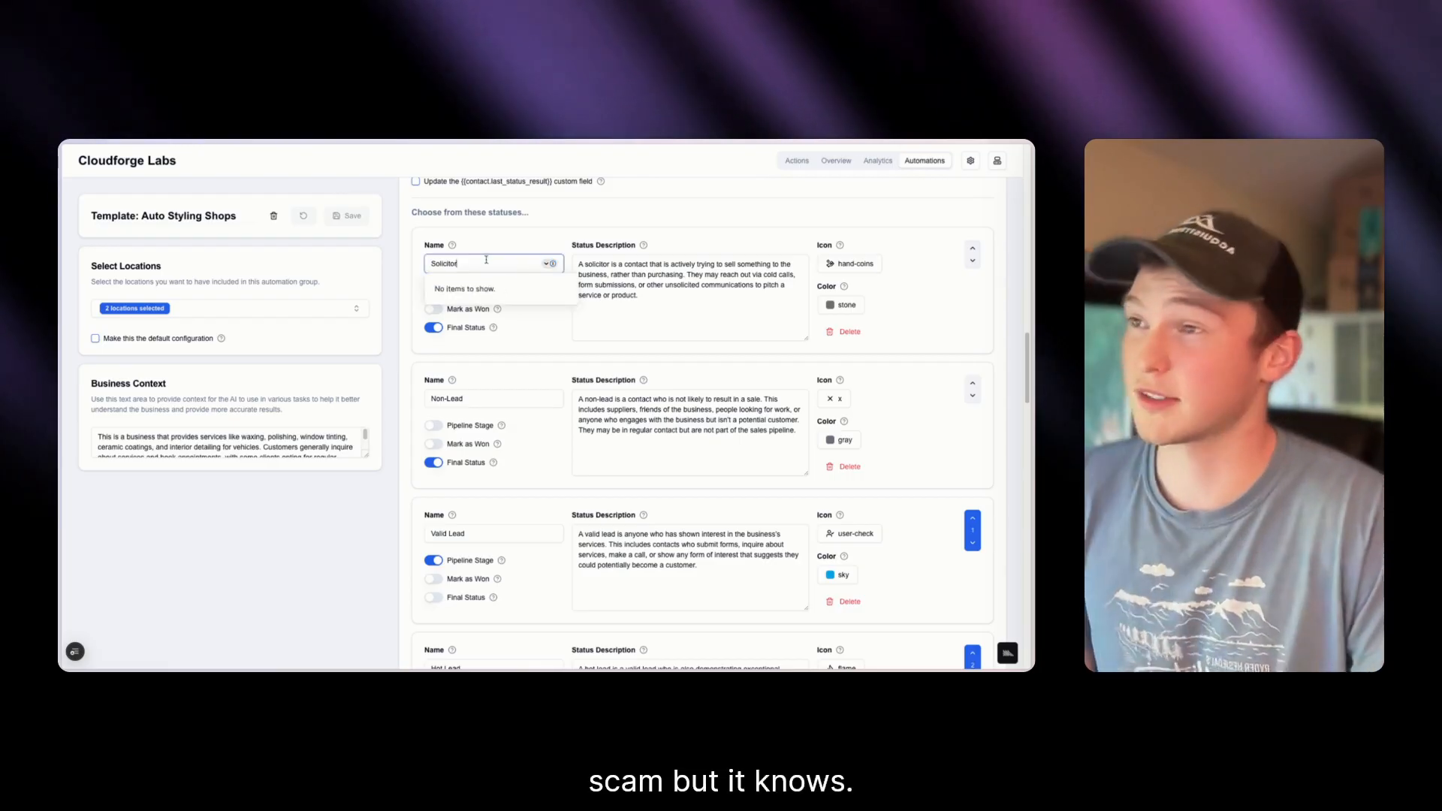
scroll("down", 3)
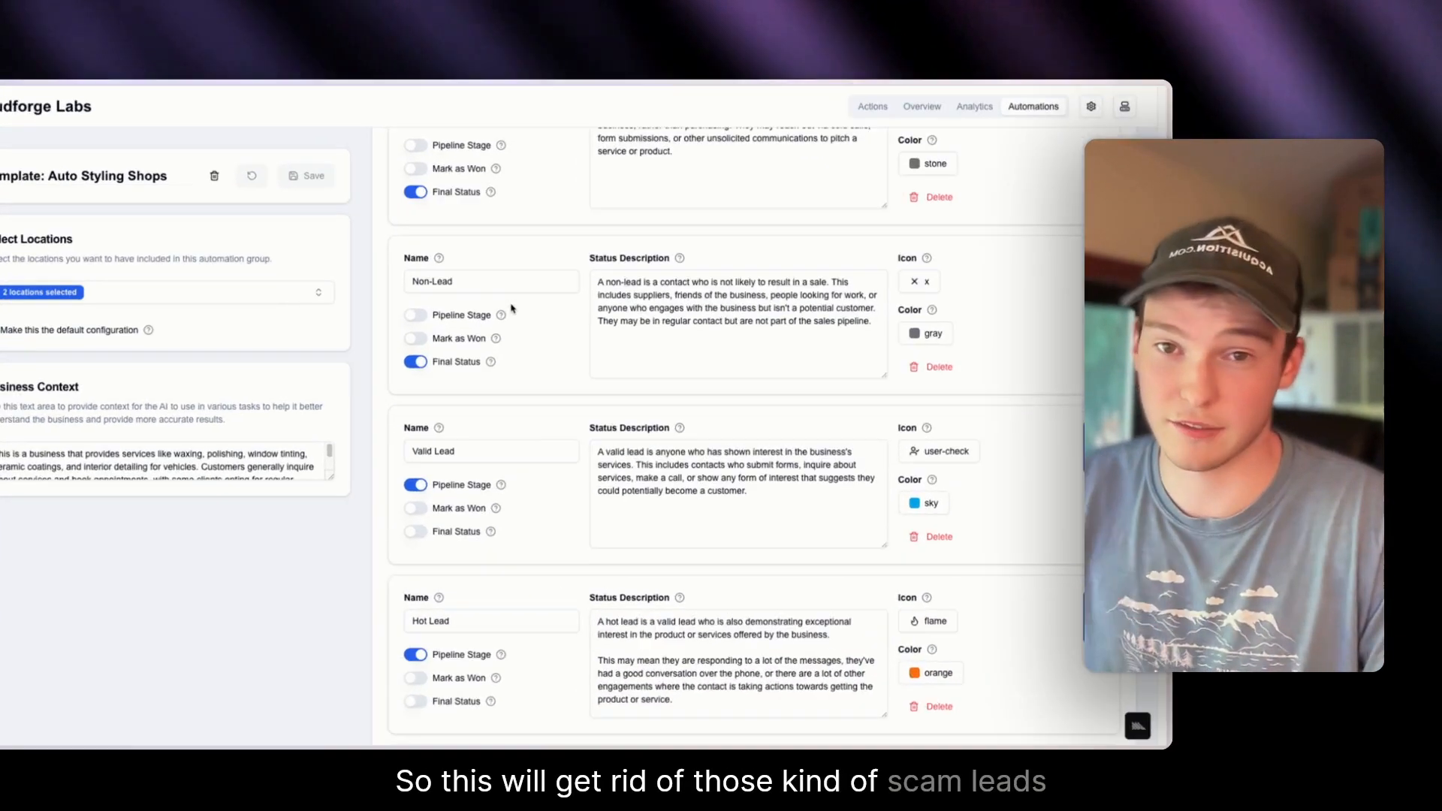
scroll("down", 3)
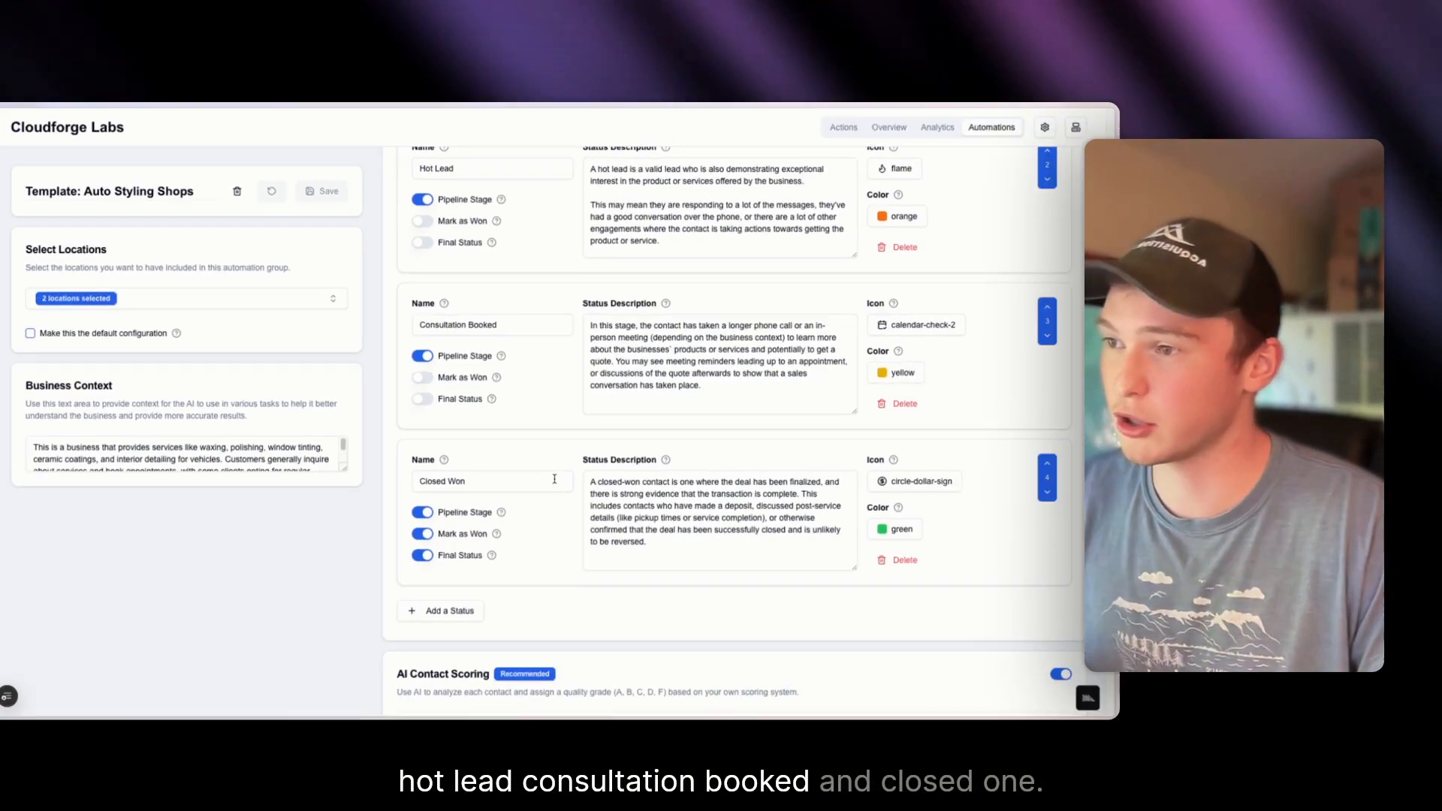
scroll("up", 3)
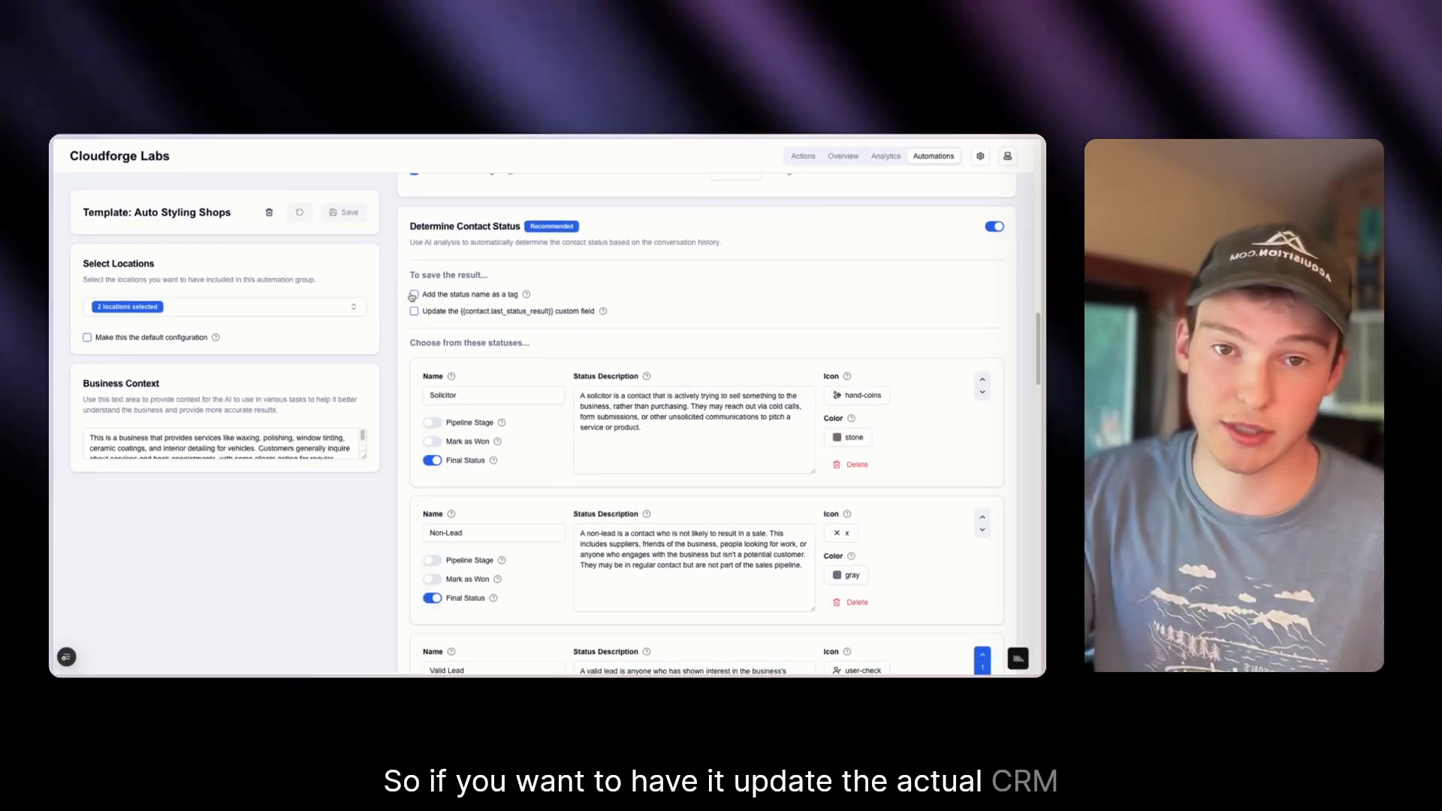
scroll("down", 3)
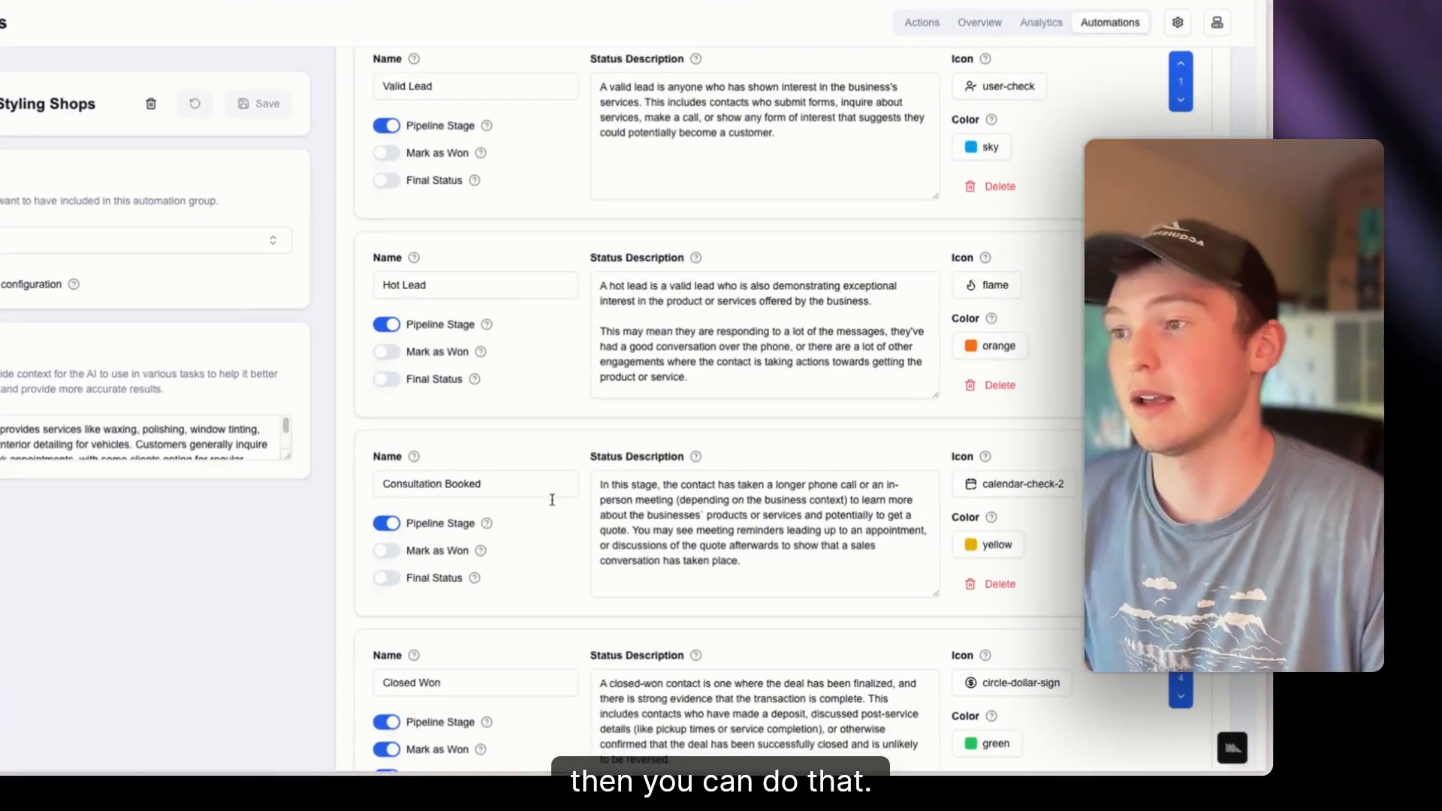
scroll("down", 3)
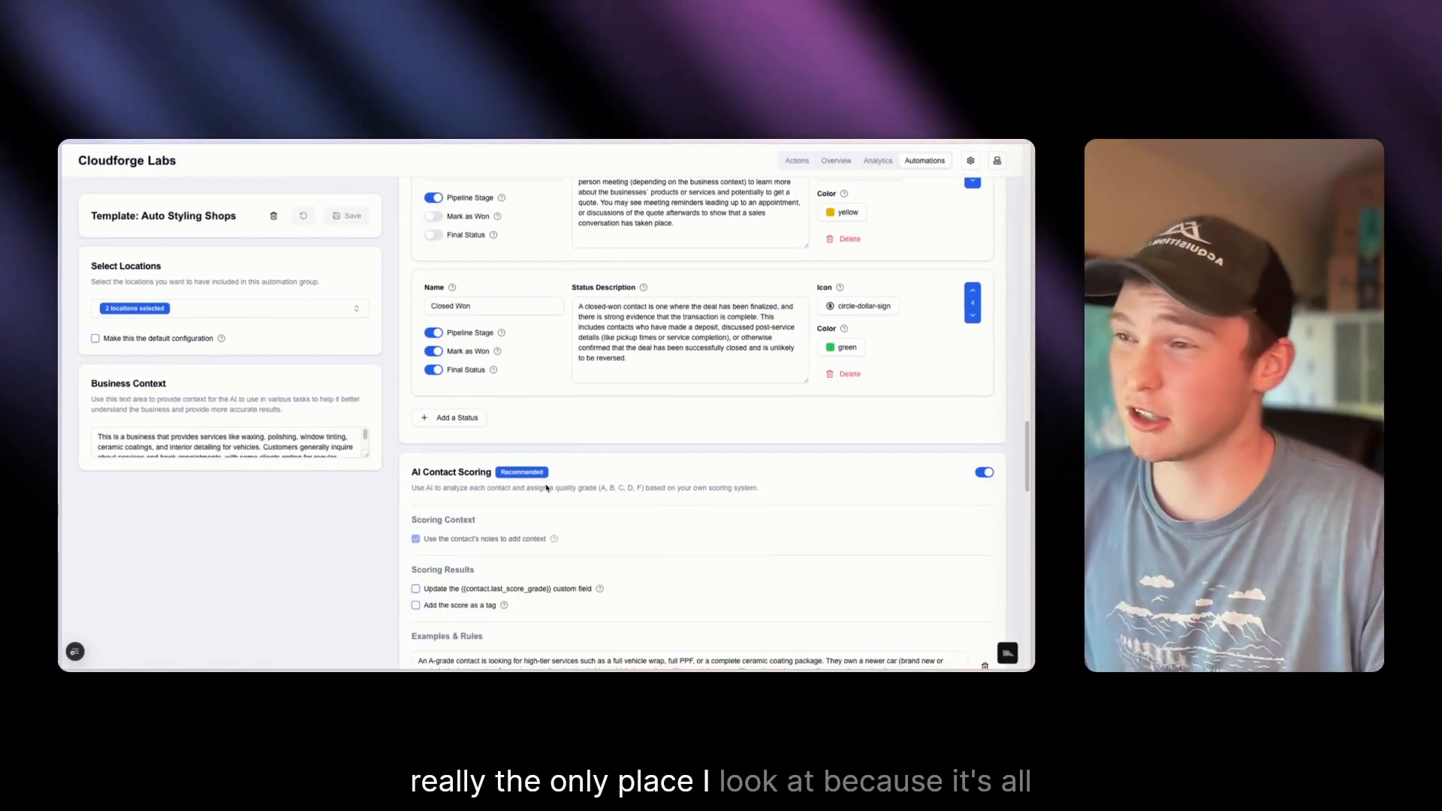
scroll("down", 3)
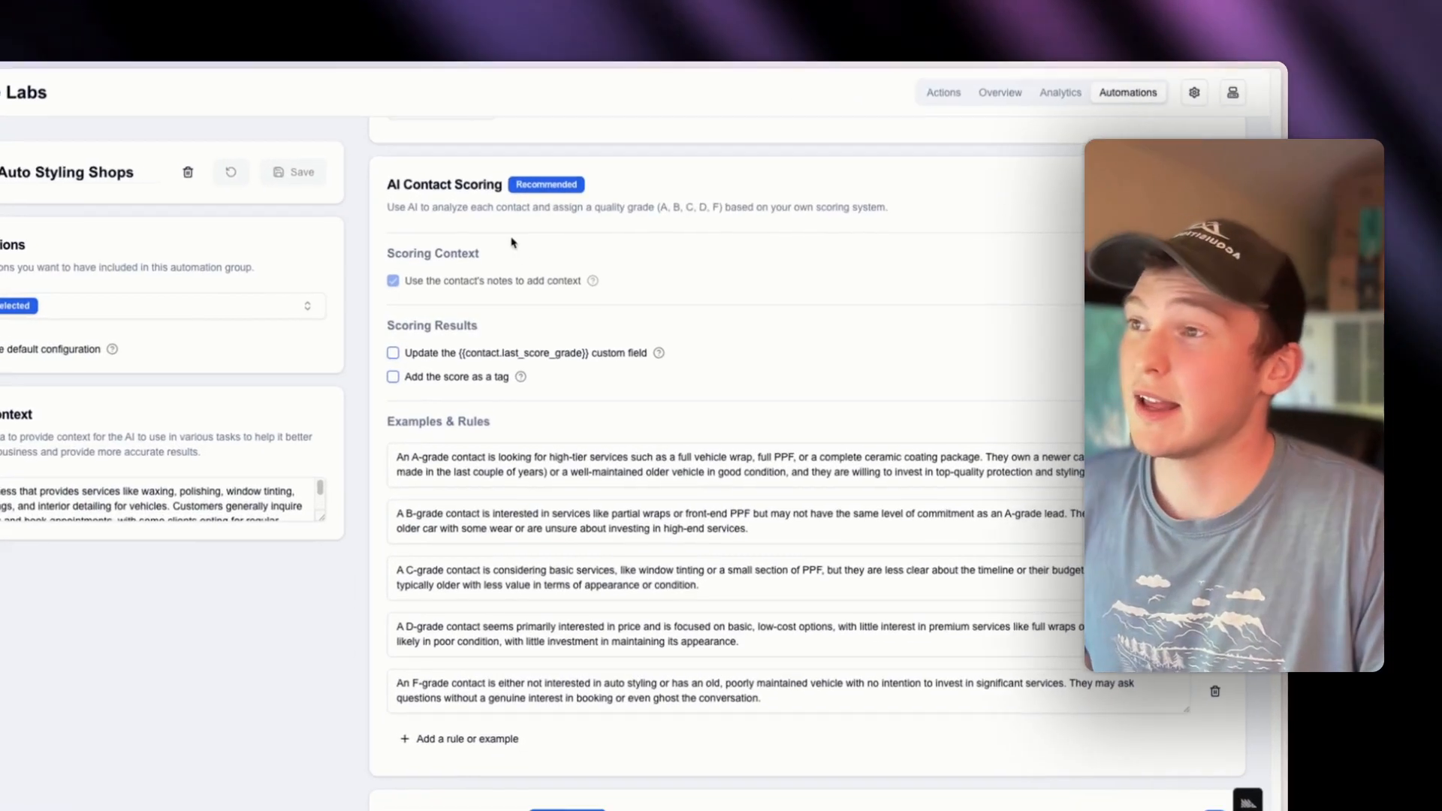
scroll("down", 3)
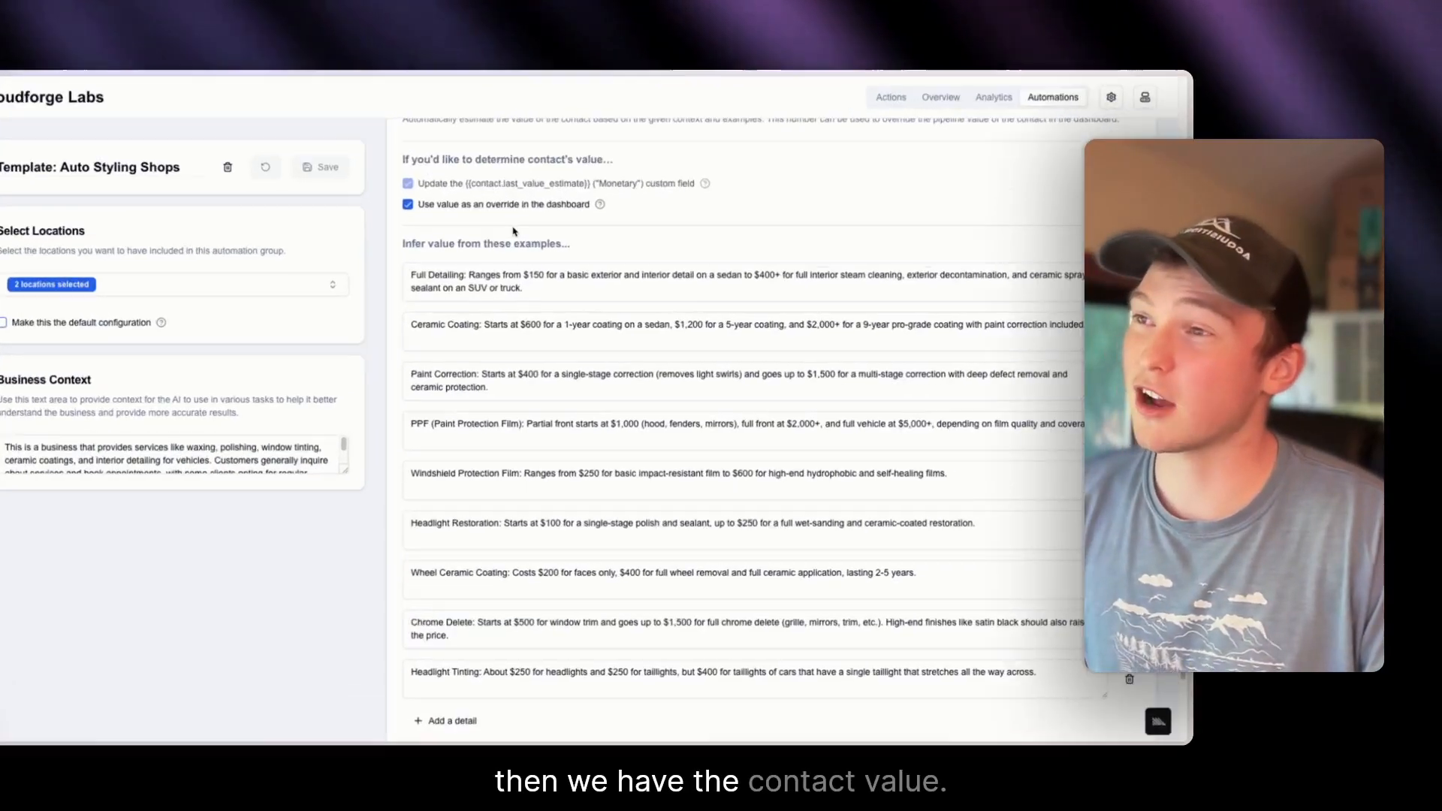
scroll("up", 3)
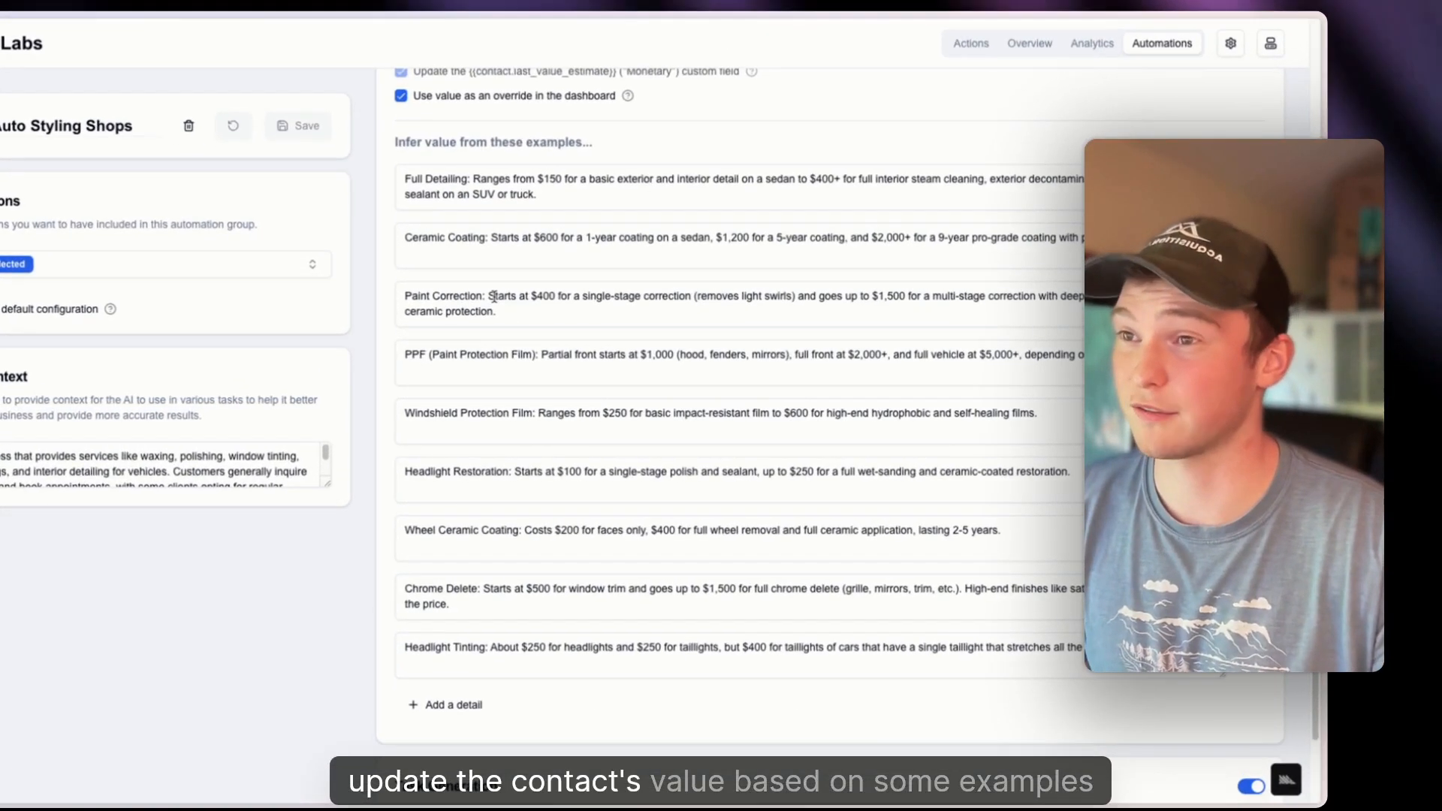
scroll("down", 3)
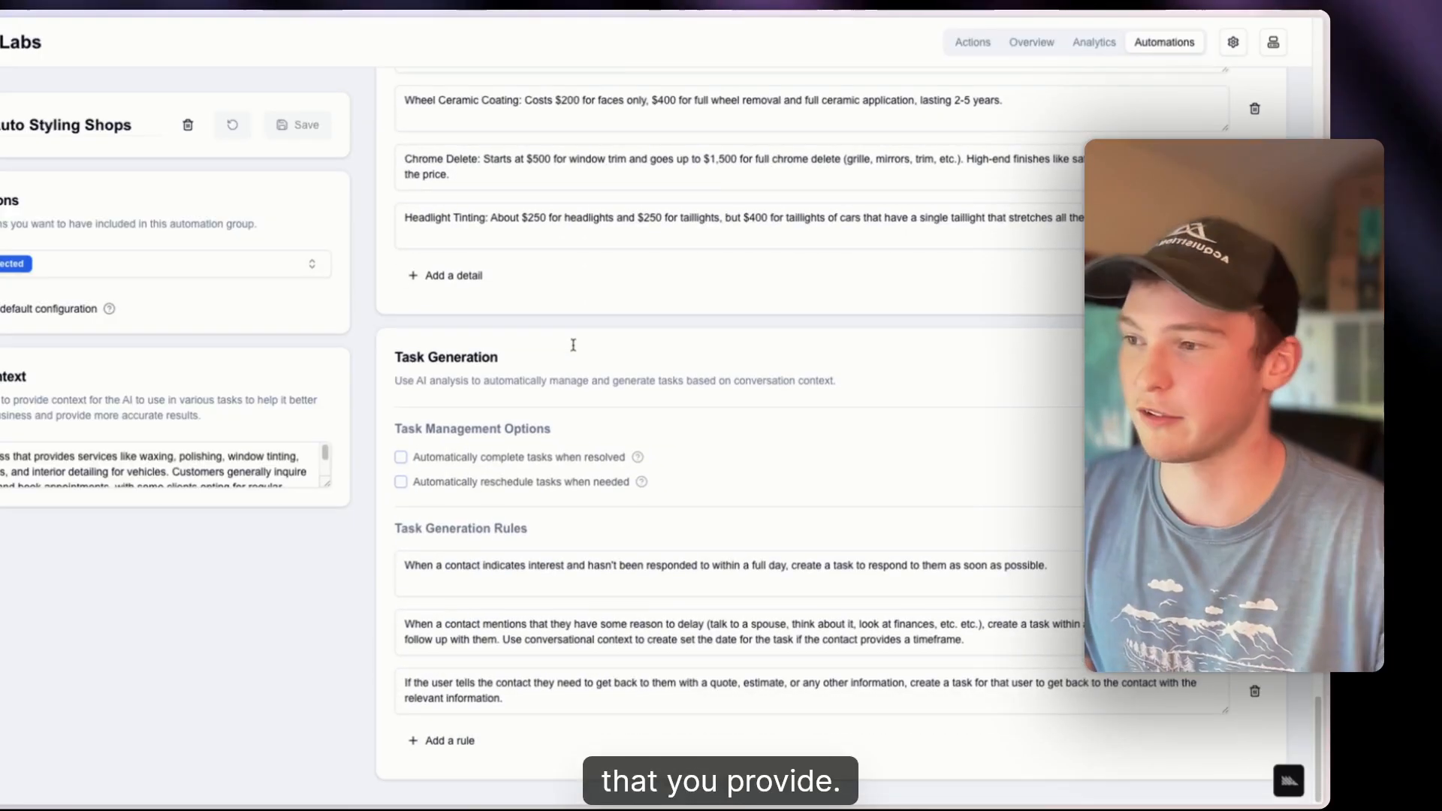
mouse_move(532, 335)
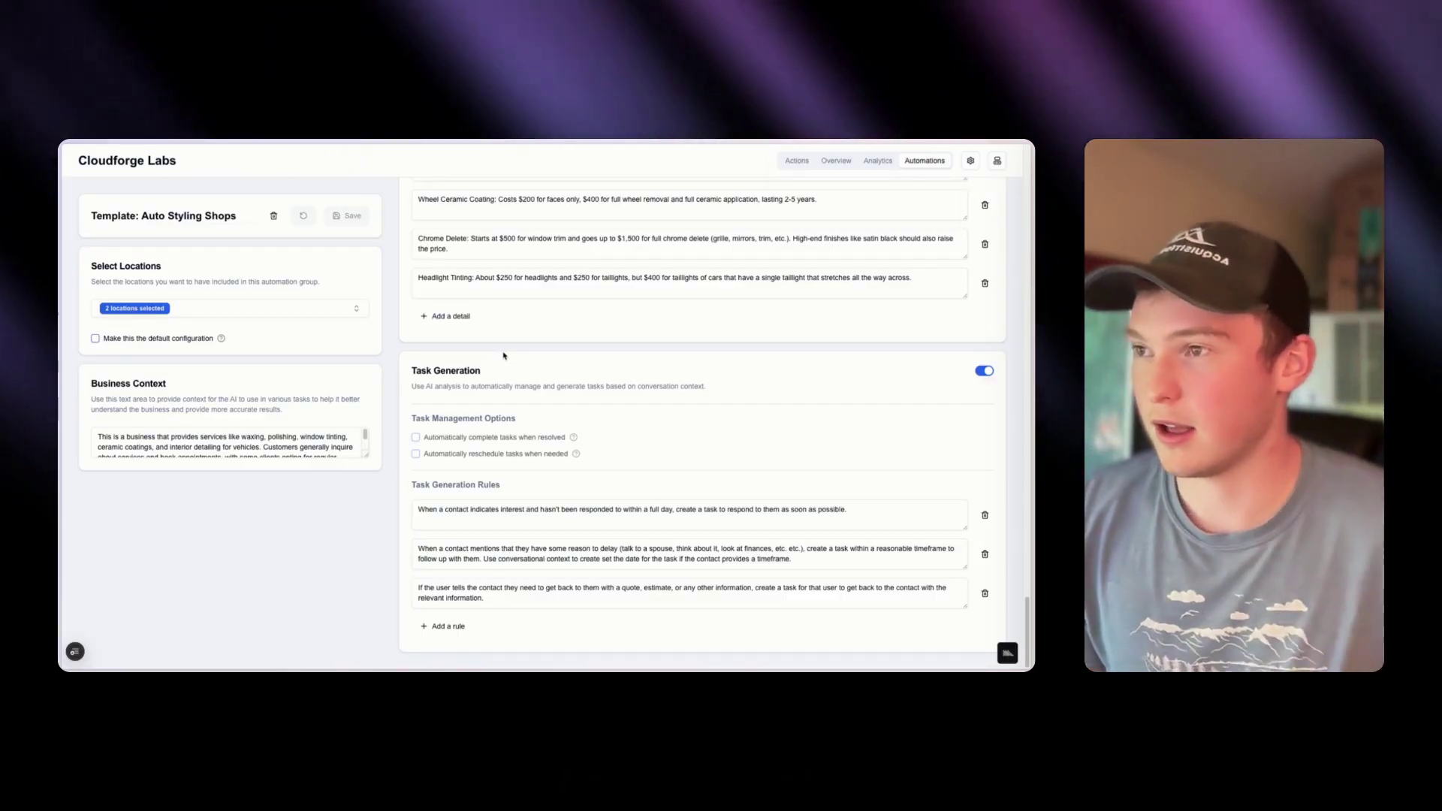
scroll("up", 3)
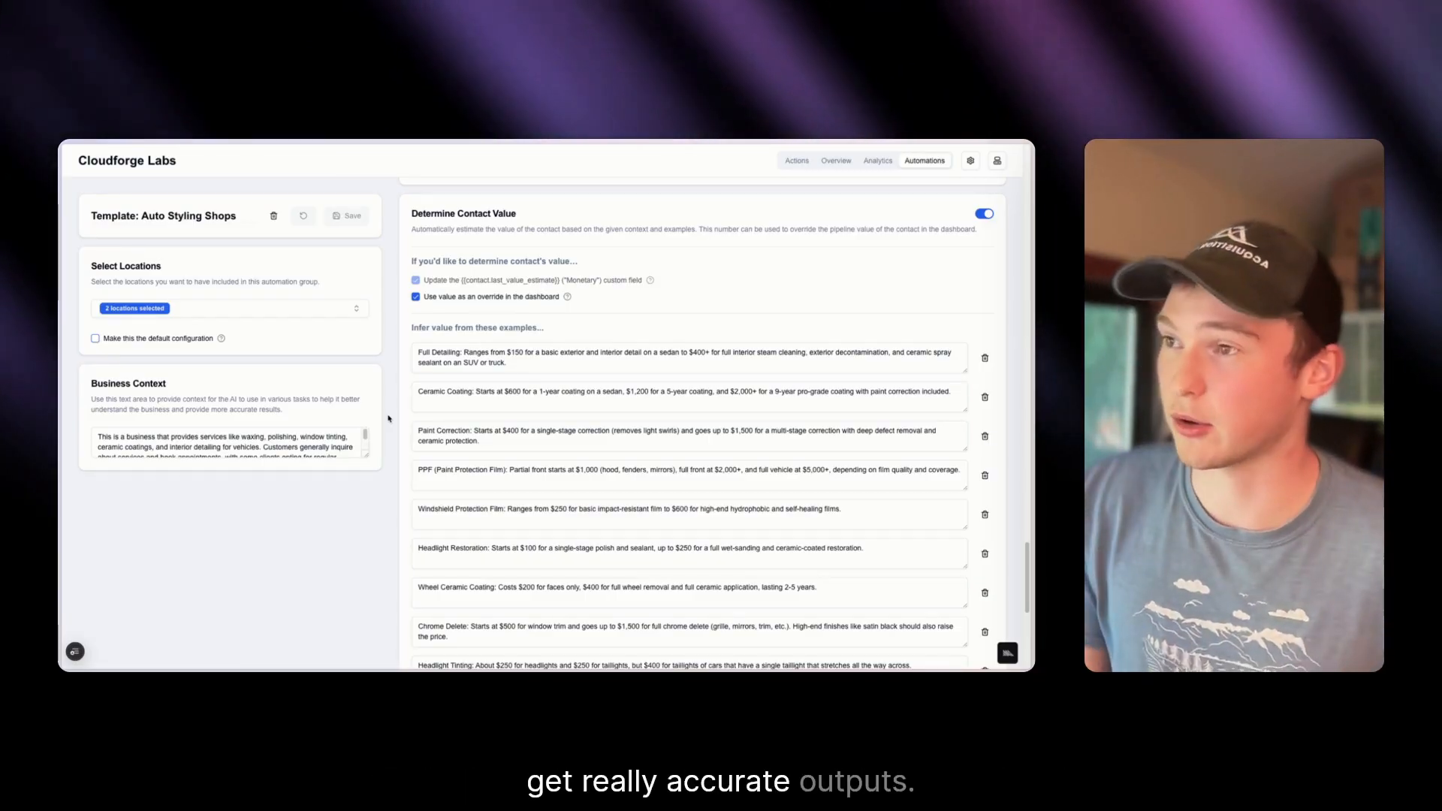
left_click(229, 308)
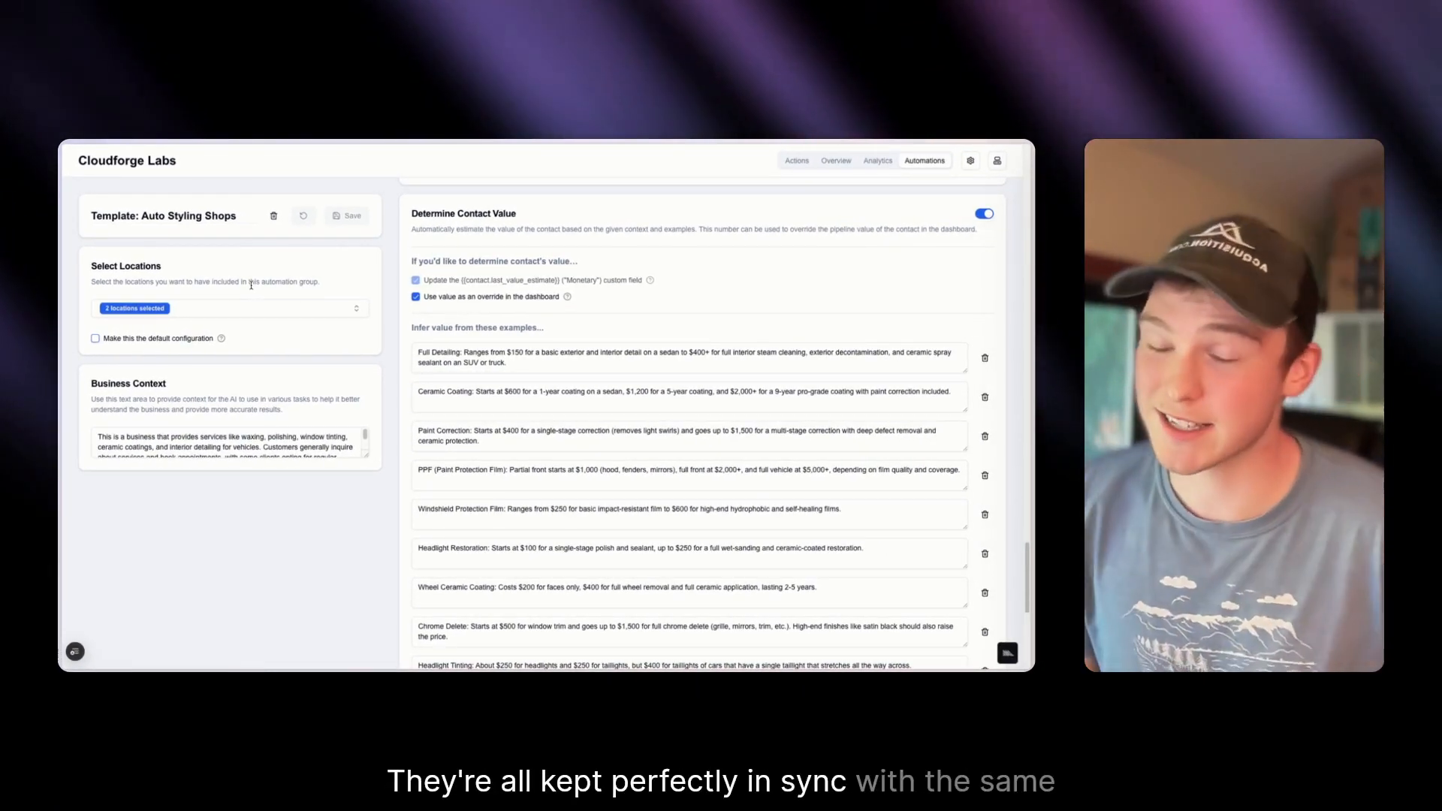
- Return to the Analytics dashboard with lead touch, engagement and speed-to-lead charts
left_click(875, 161)
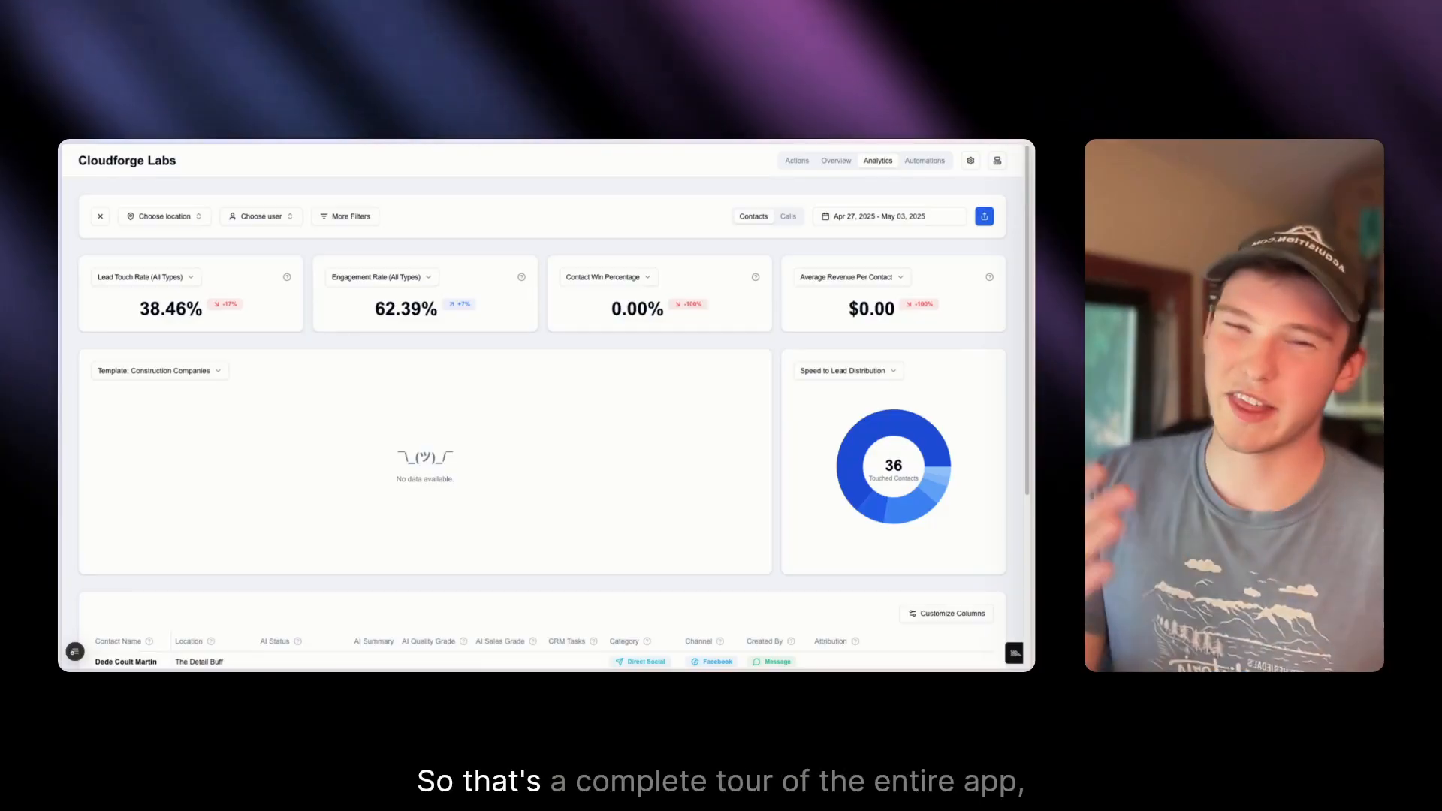